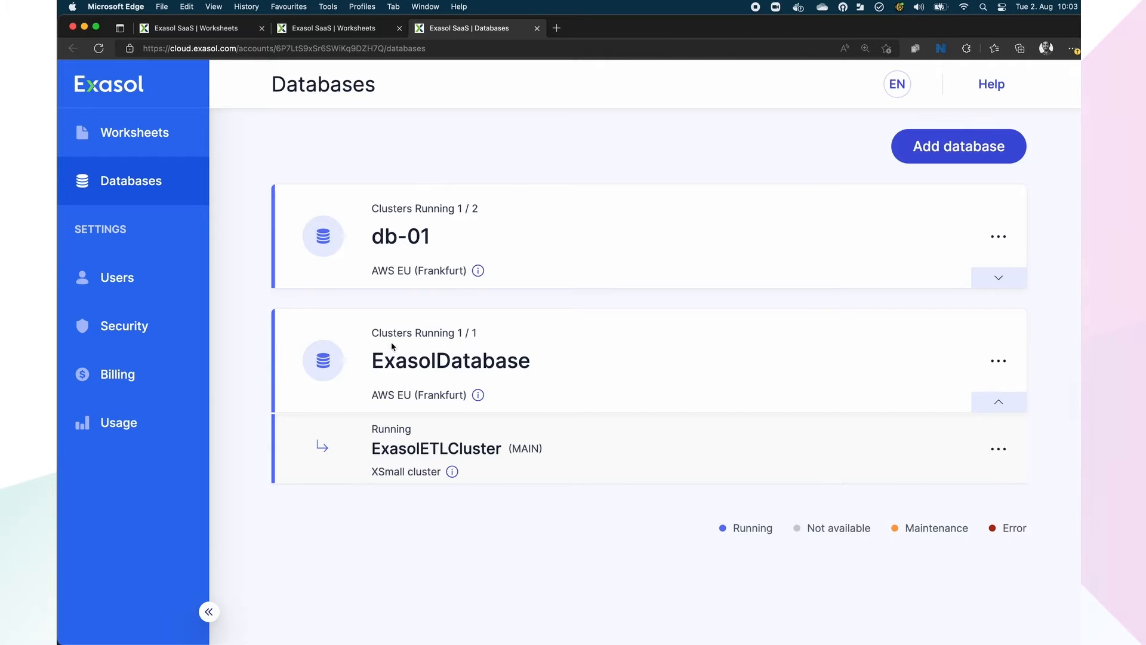
{"action": "mouse_move", "coordinate": [1014, 364]}
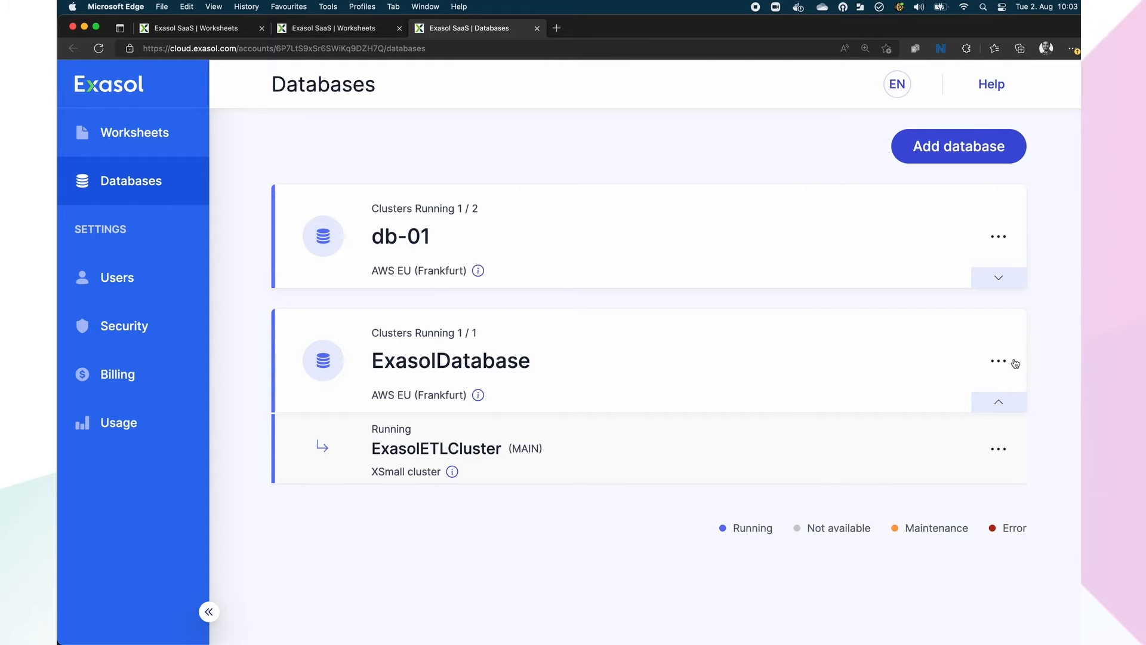
- Add cluster ExasolMLCluster at XSmall size from ExasolDatabase's actions menu
{"action": "left_click", "coordinate": [998, 361]}
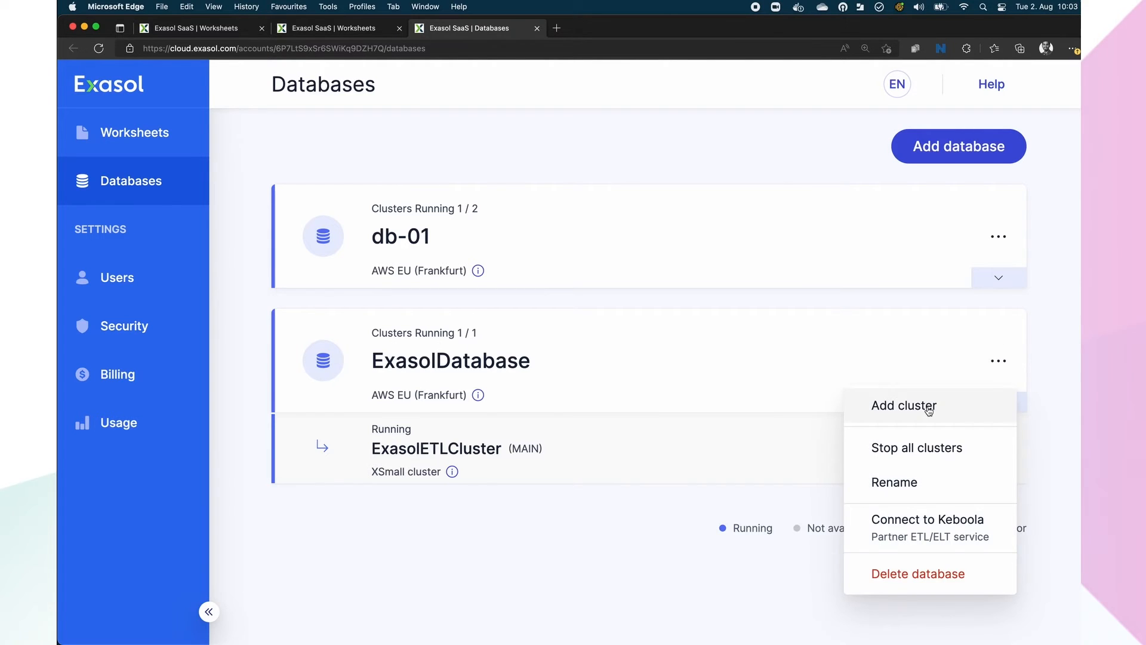
{"action": "left_click", "coordinate": [903, 406]}
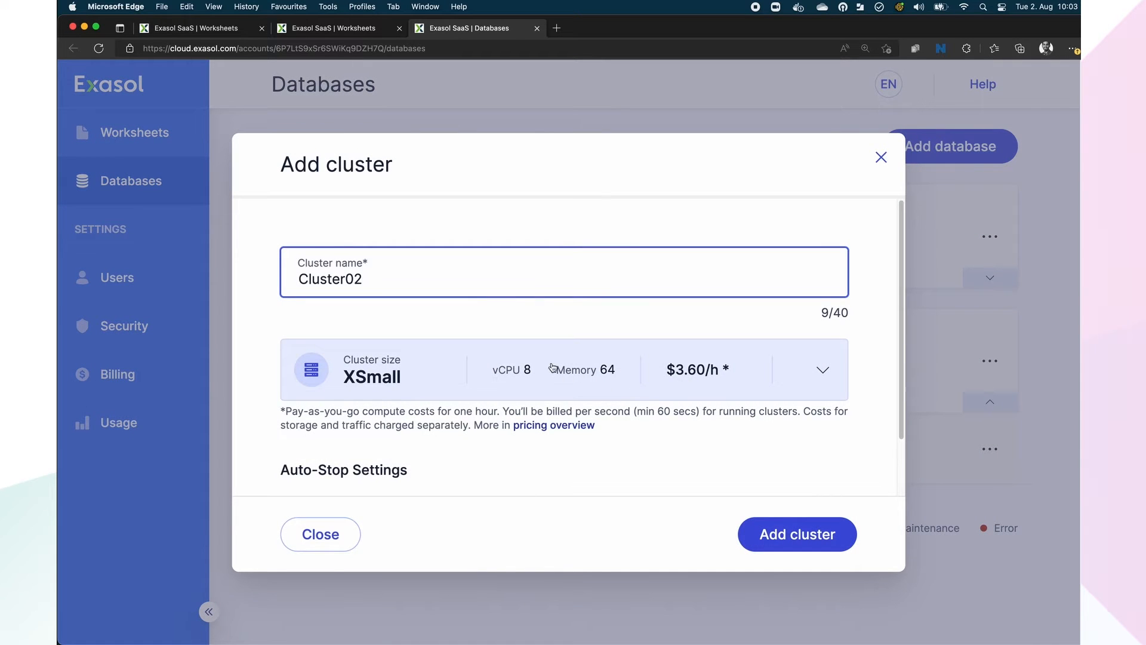
{"action": "left_click", "coordinate": [822, 369]}
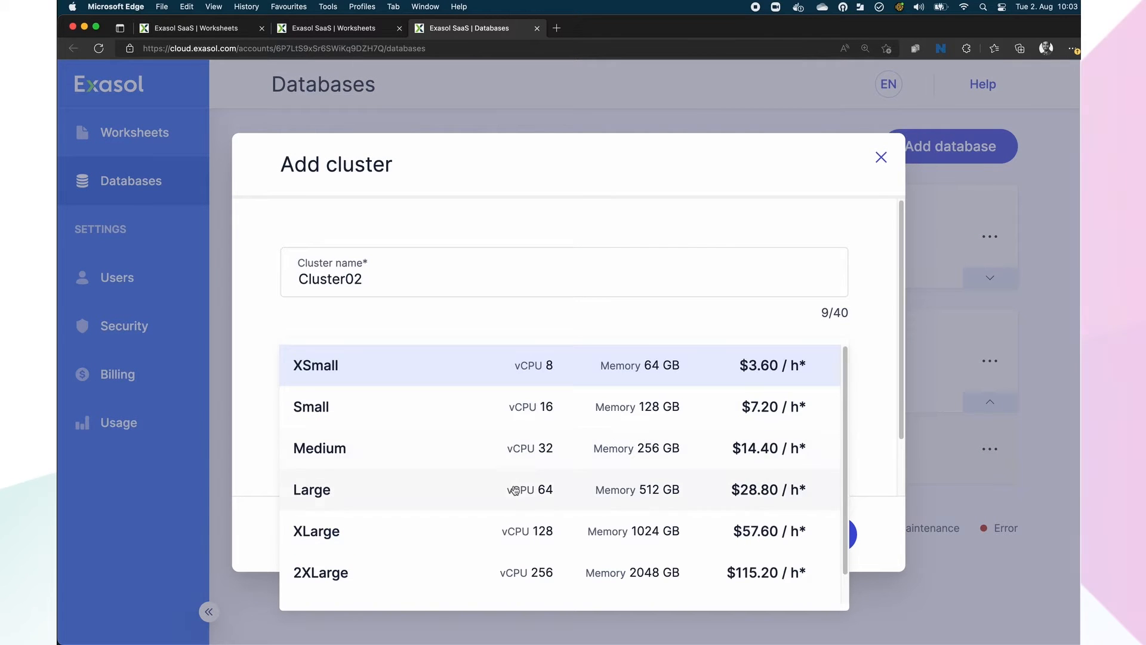
{"action": "scroll", "scroll_direction": "down", "scroll_amount": 3}
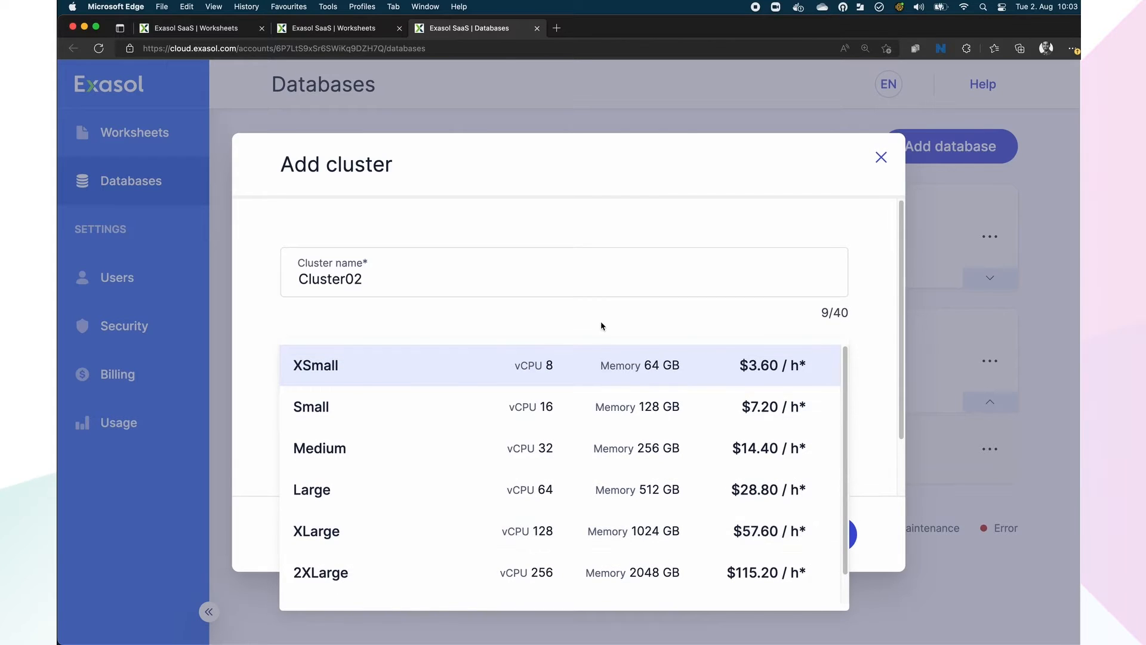
{"action": "left_click", "coordinate": [314, 366]}
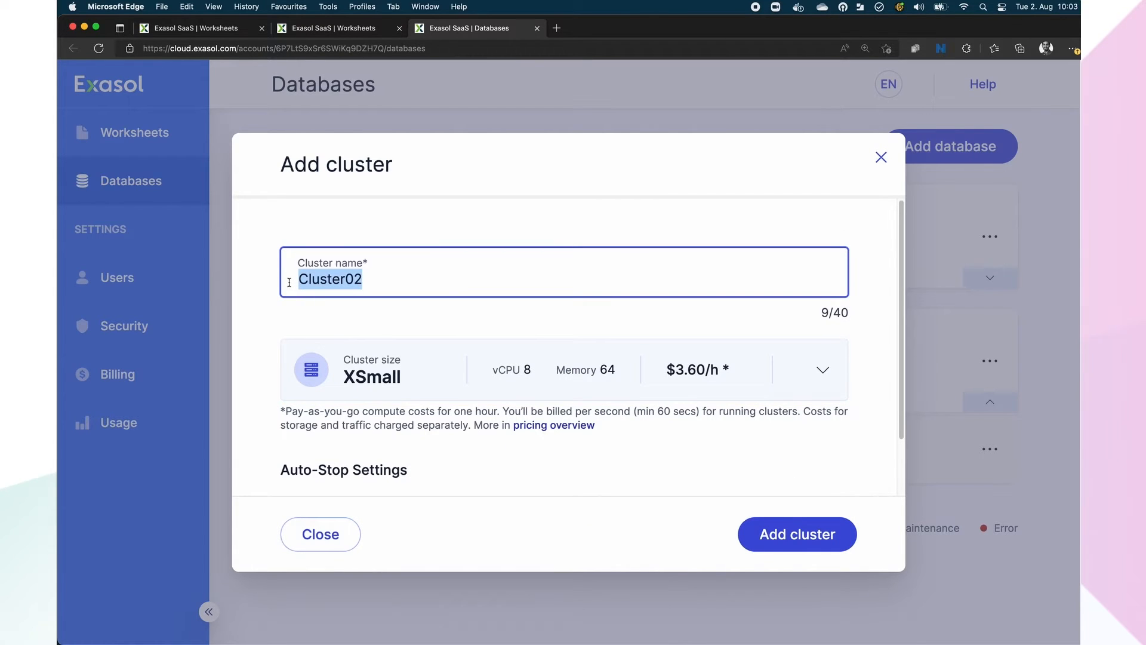
{"action": "type", "text": "ExasolMLCluster"}
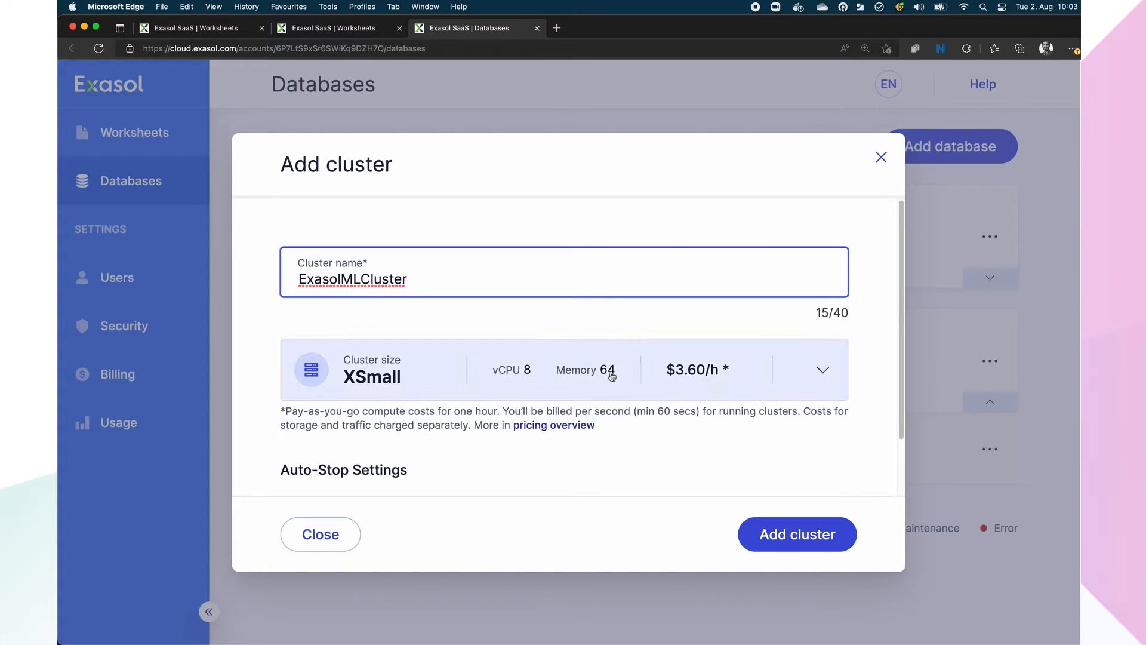
{"action": "left_click", "coordinate": [320, 534]}
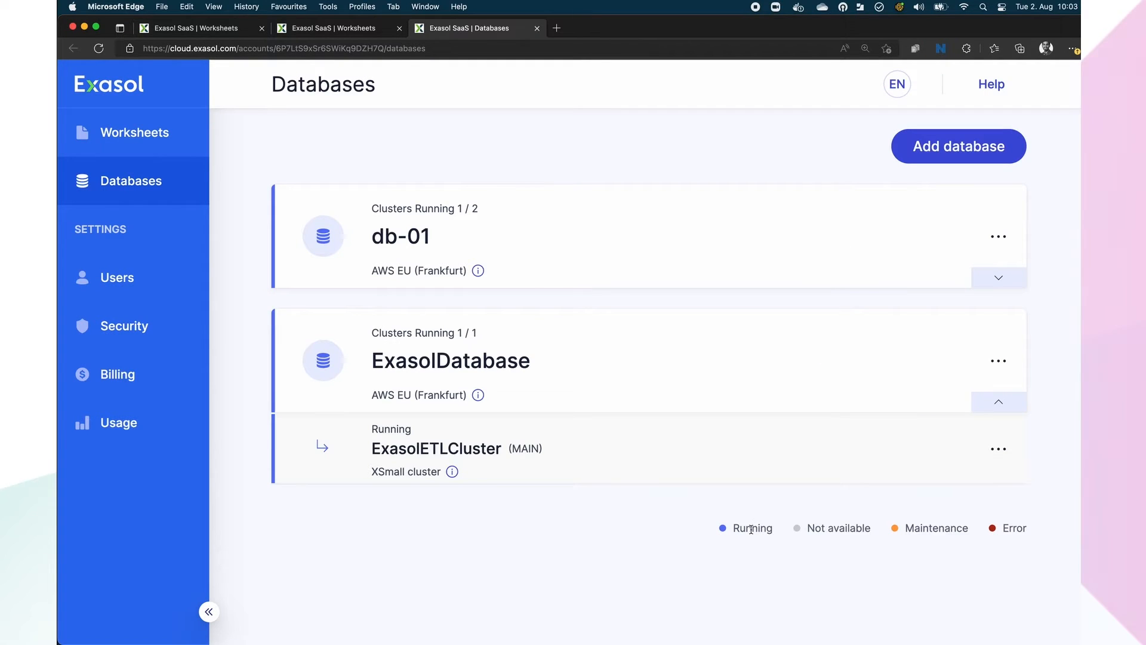
{"action": "mouse_move", "coordinate": [748, 524]}
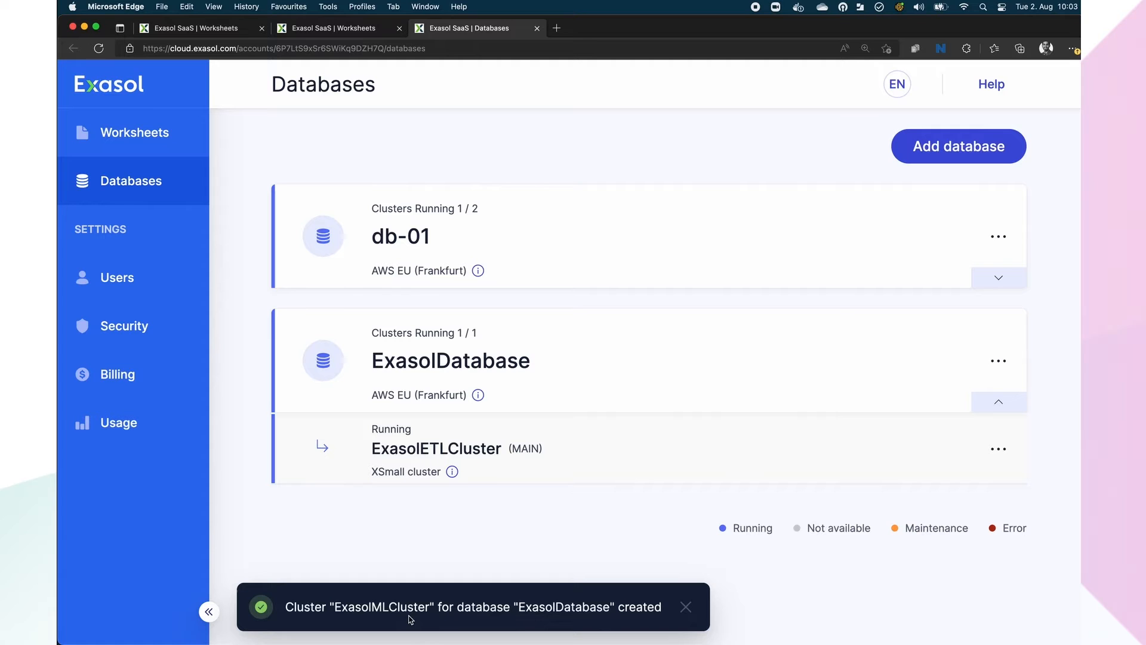
{"action": "mouse_move", "coordinate": [592, 612]}
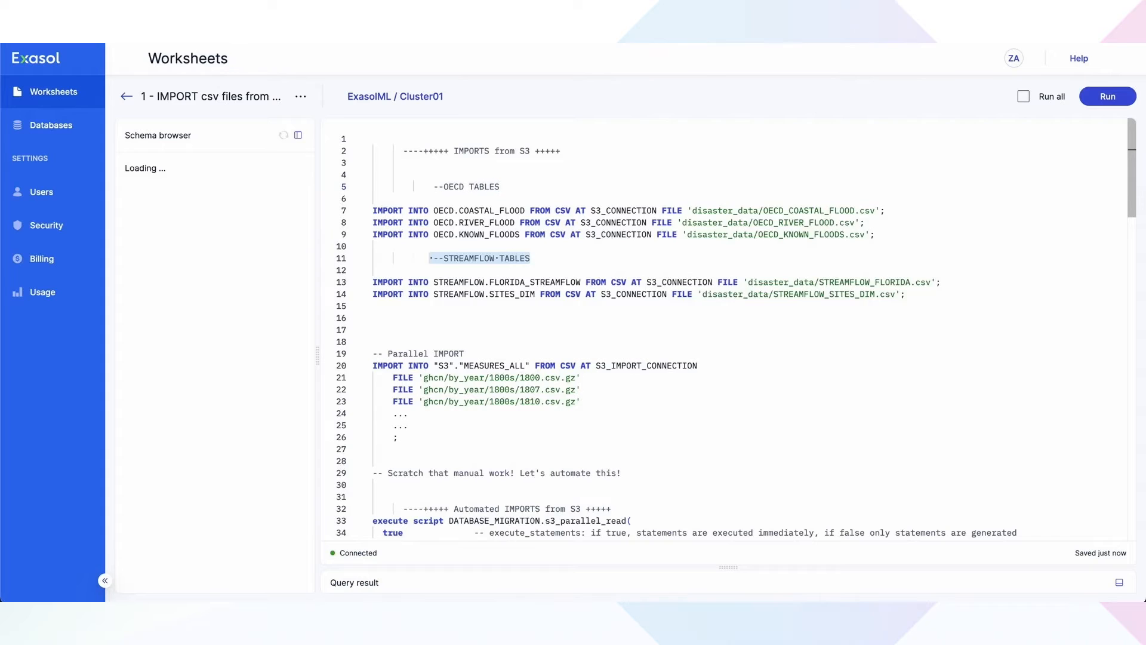
- Run the OECD and STREAMFLOW S3 imports and review all five results in Overview
{"action": "left_click", "coordinate": [1107, 96]}
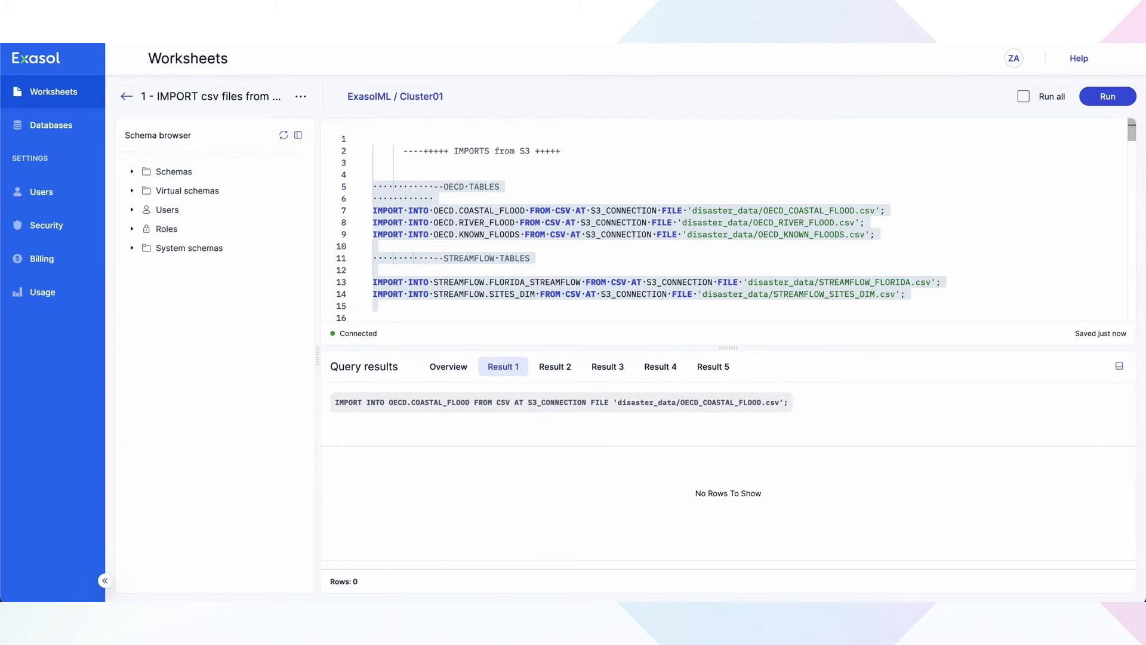
{"action": "left_click", "coordinate": [447, 366]}
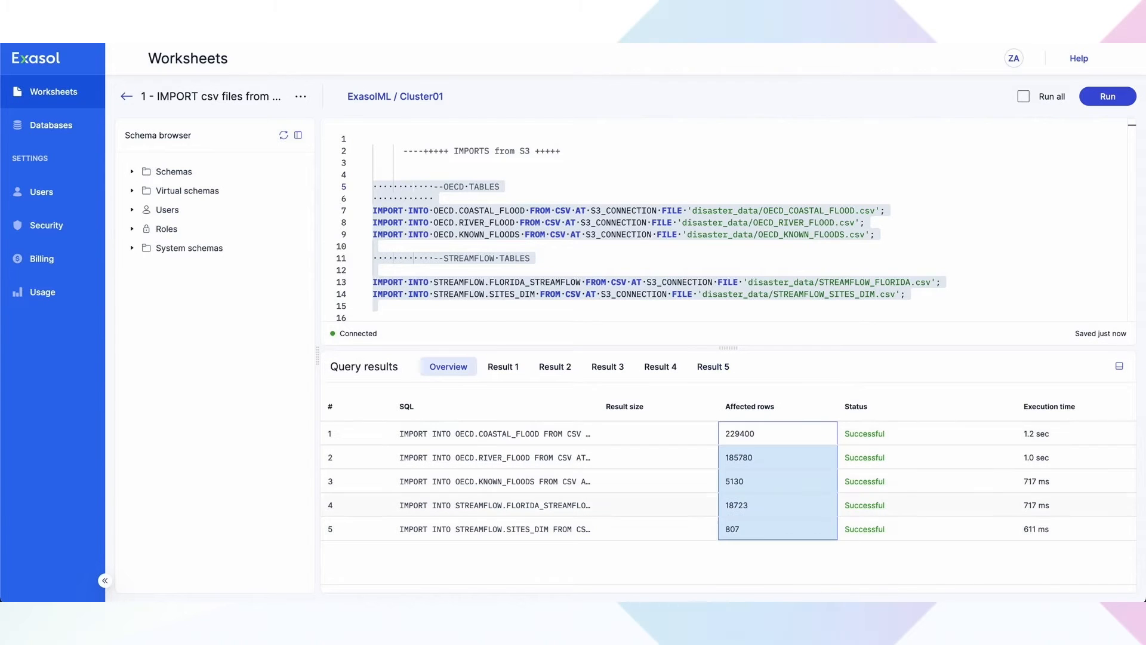
{"action": "scroll", "scroll_direction": "down", "scroll_amount": 3}
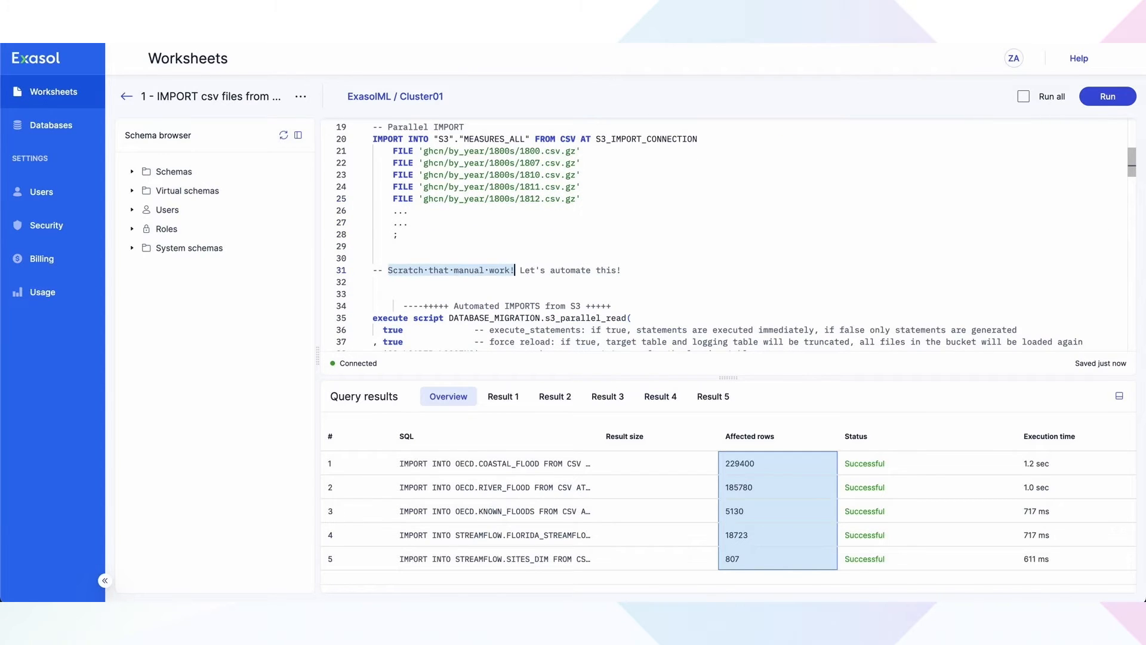
- Run the DATABASE_MIGRATION.s3_parallel_read script to load GHCN files into MEASURES_ALL
{"action": "scroll", "scroll_direction": "down", "scroll_amount": 3}
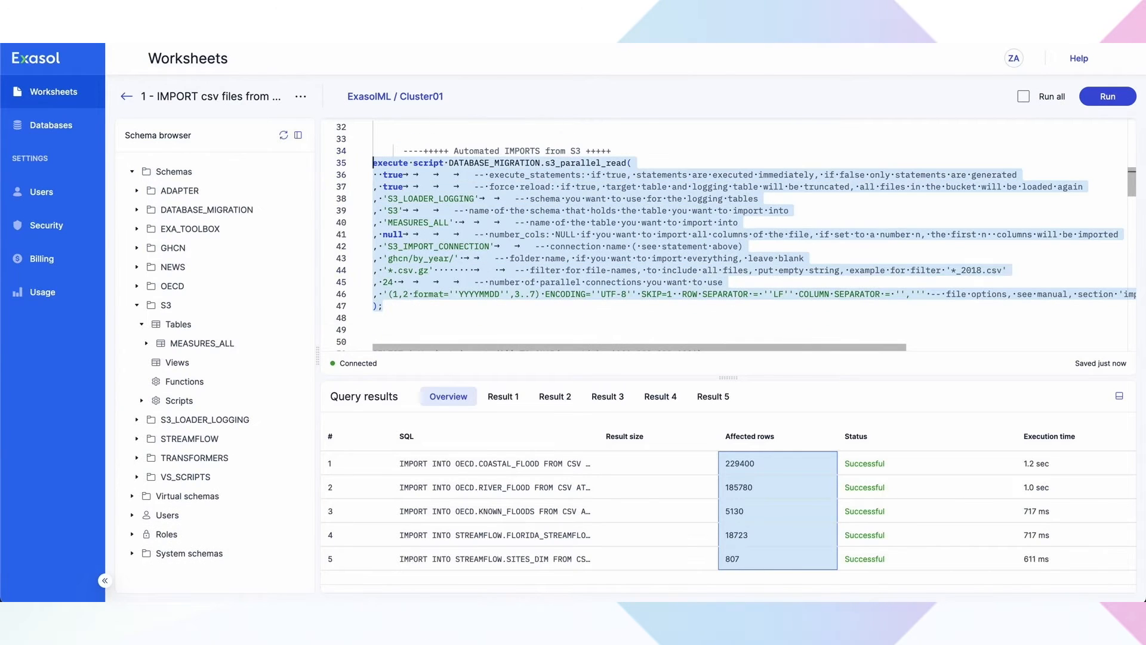
{"action": "left_click", "coordinate": [1107, 95]}
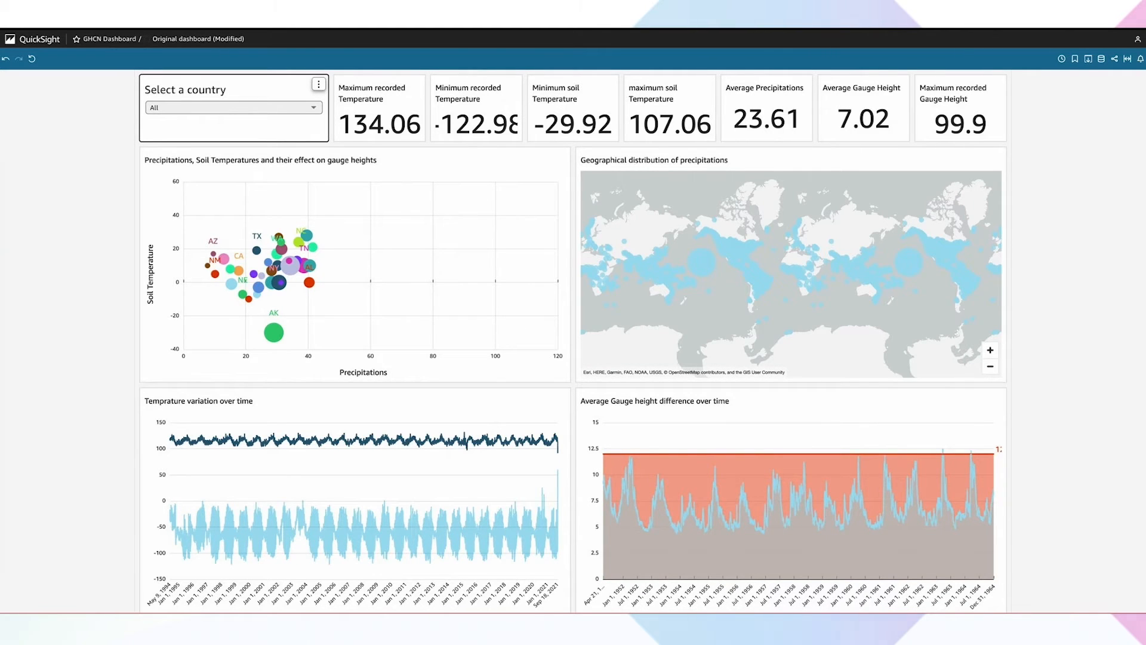
- Set the Select a country filter to only United States
{"action": "left_click", "coordinate": [233, 107]}
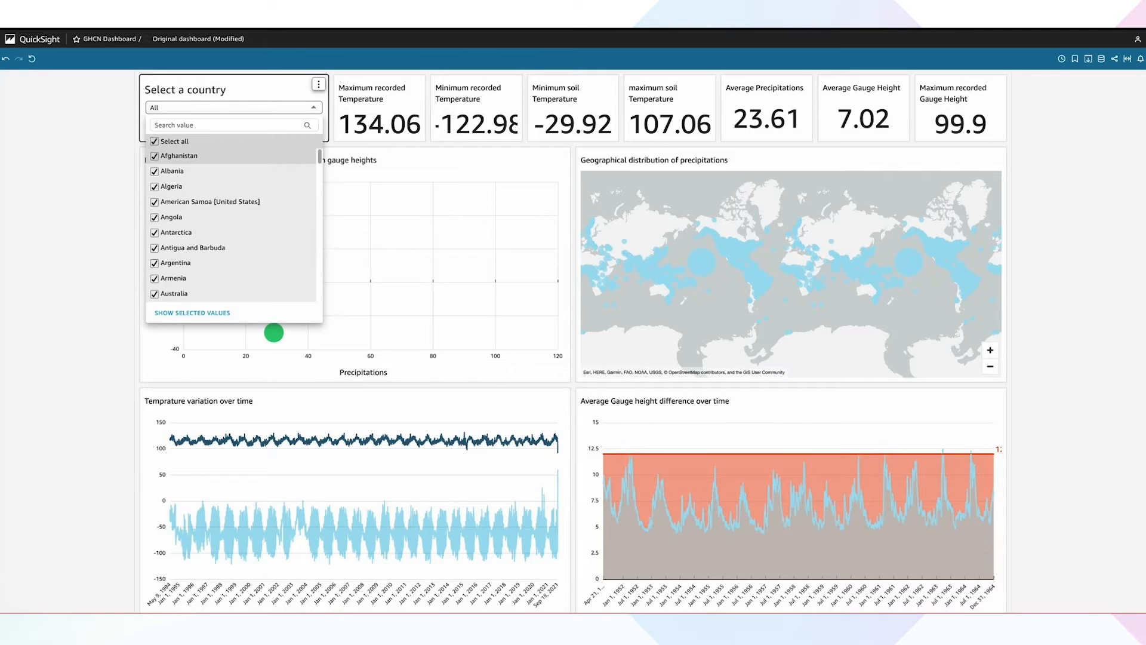
{"action": "left_click", "coordinate": [153, 141]}
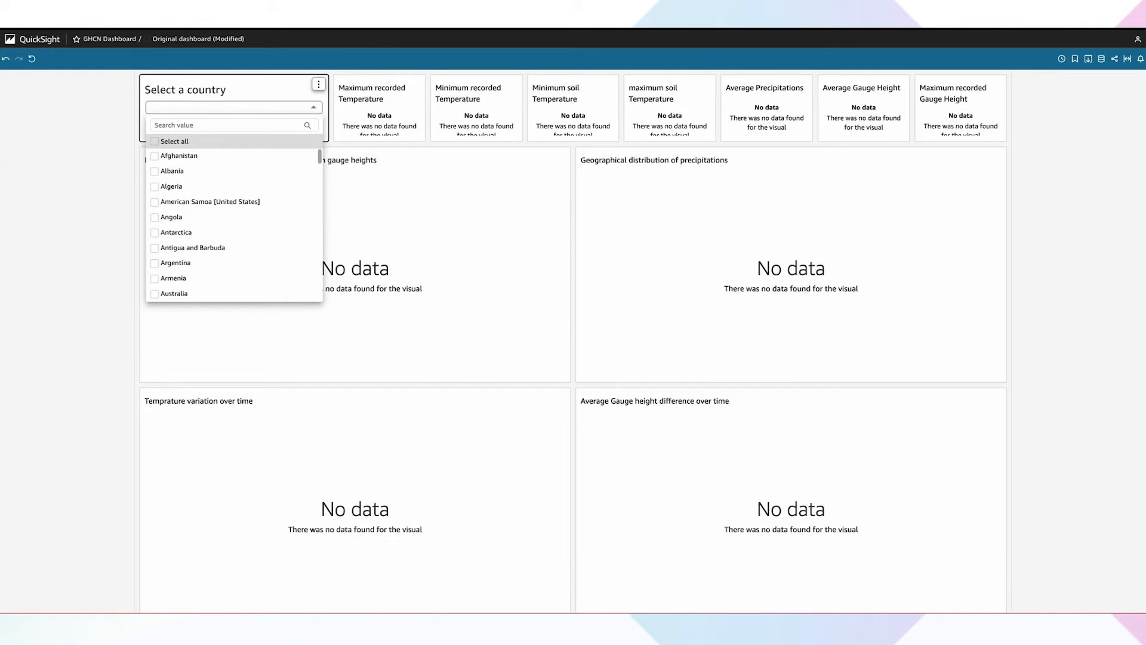
{"action": "type", "text": "U"}
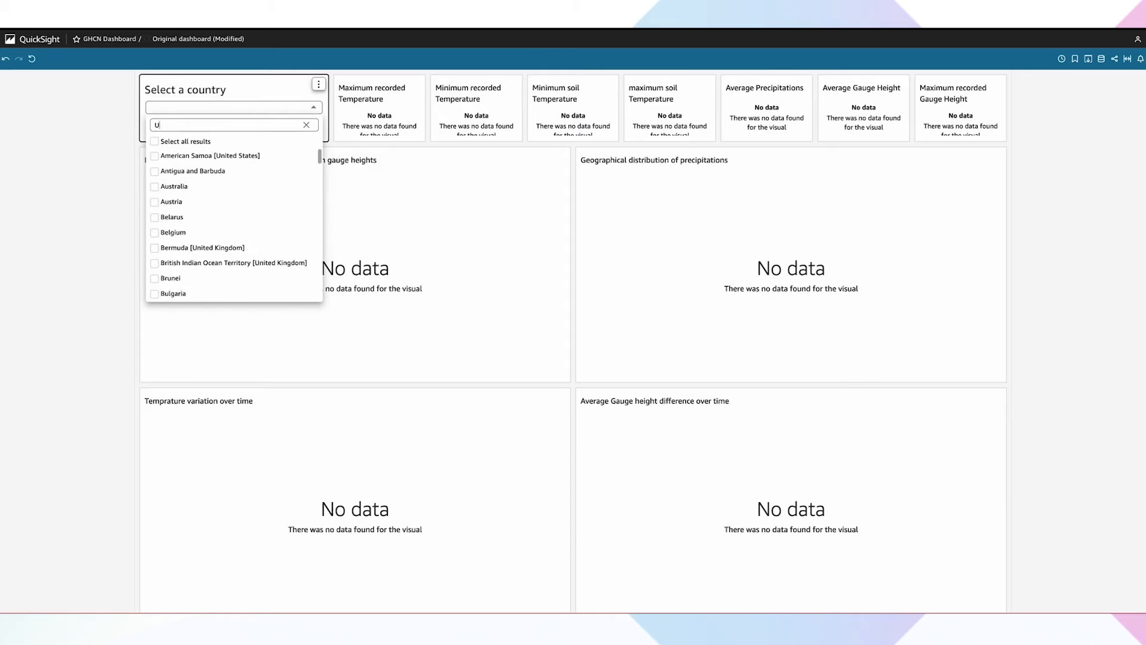
{"action": "type", "text": "nited States"}
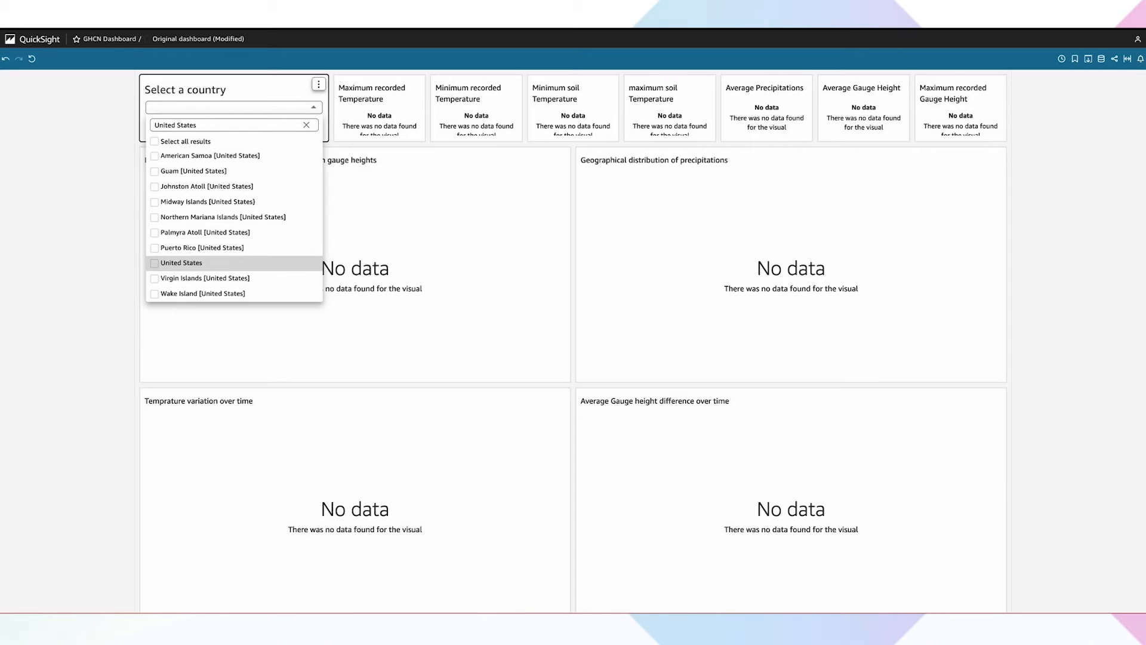
{"action": "left_click", "coordinate": [154, 262]}
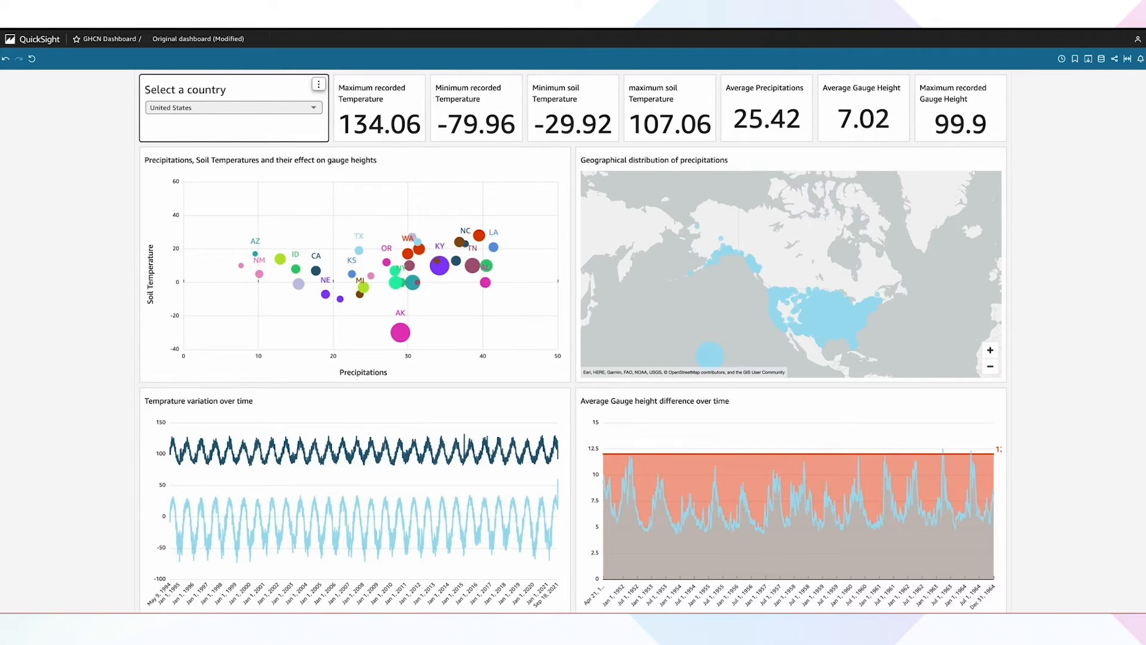
{"action": "mouse_move", "coordinate": [485, 282]}
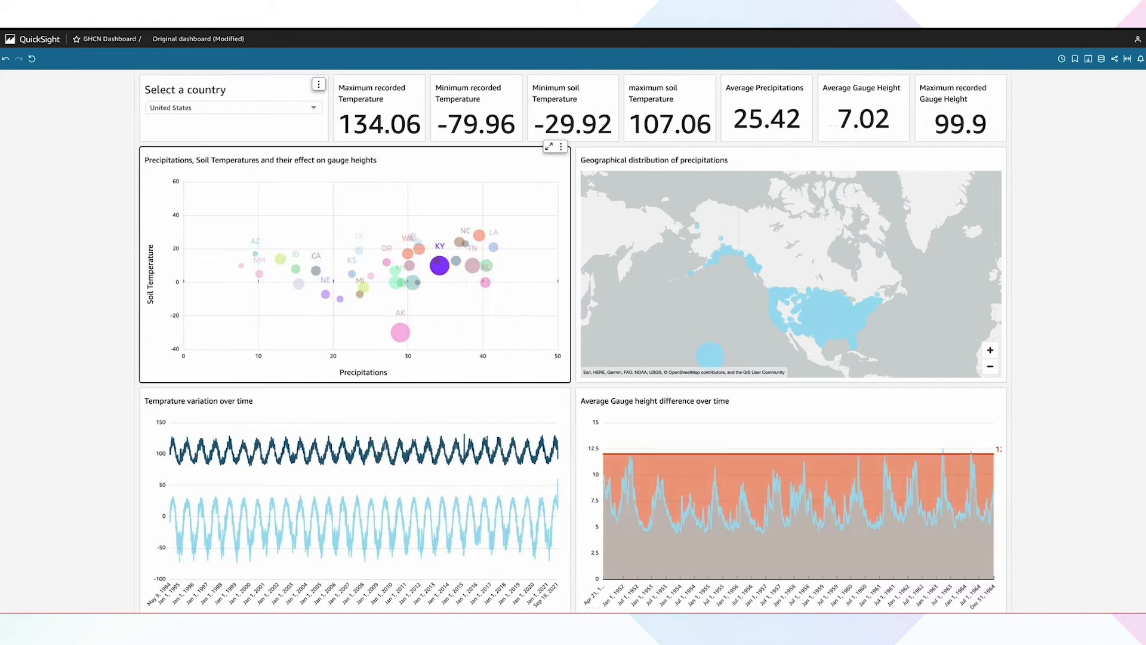
- Select the KY bubble in the Precipitations, Soil Temperatures scatter chart
{"action": "left_click", "coordinate": [440, 265]}
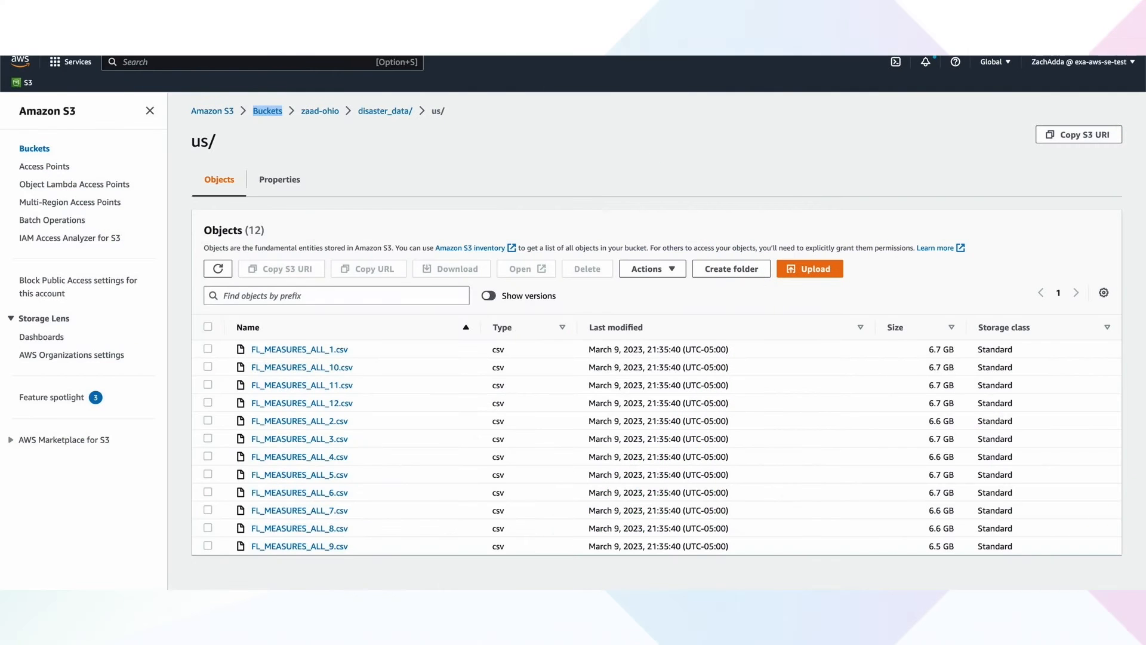
- Select all twelve FL_MEASURES_ALL CSV files in the us/ folder
{"action": "left_click", "coordinate": [208, 326]}
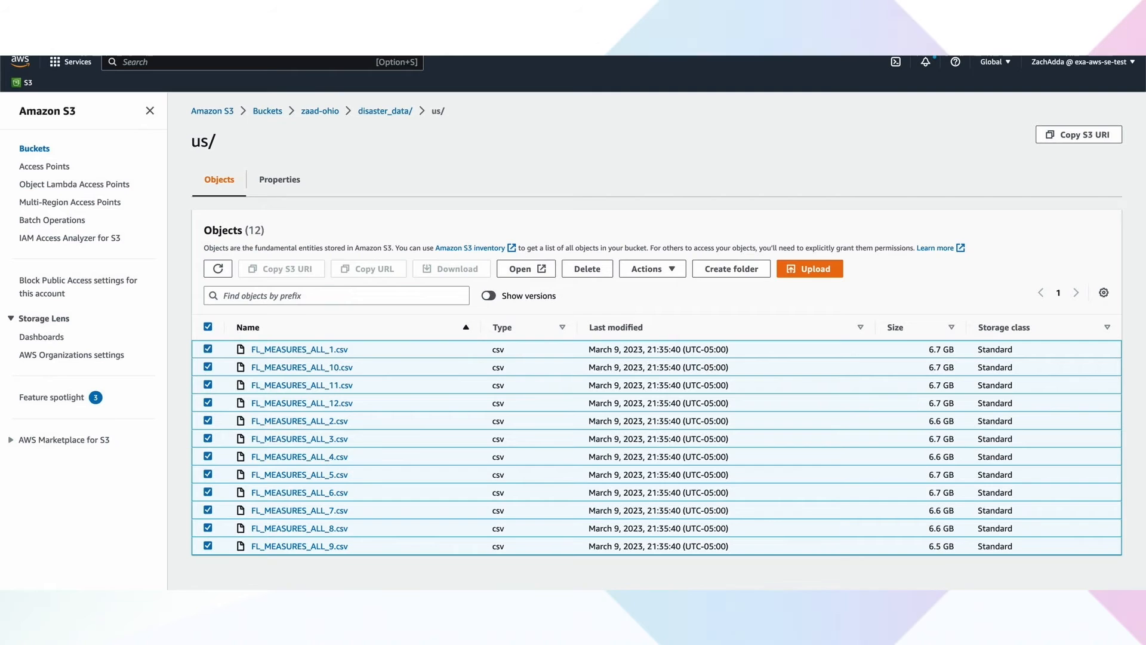
{"action": "left_click", "coordinate": [298, 348]}
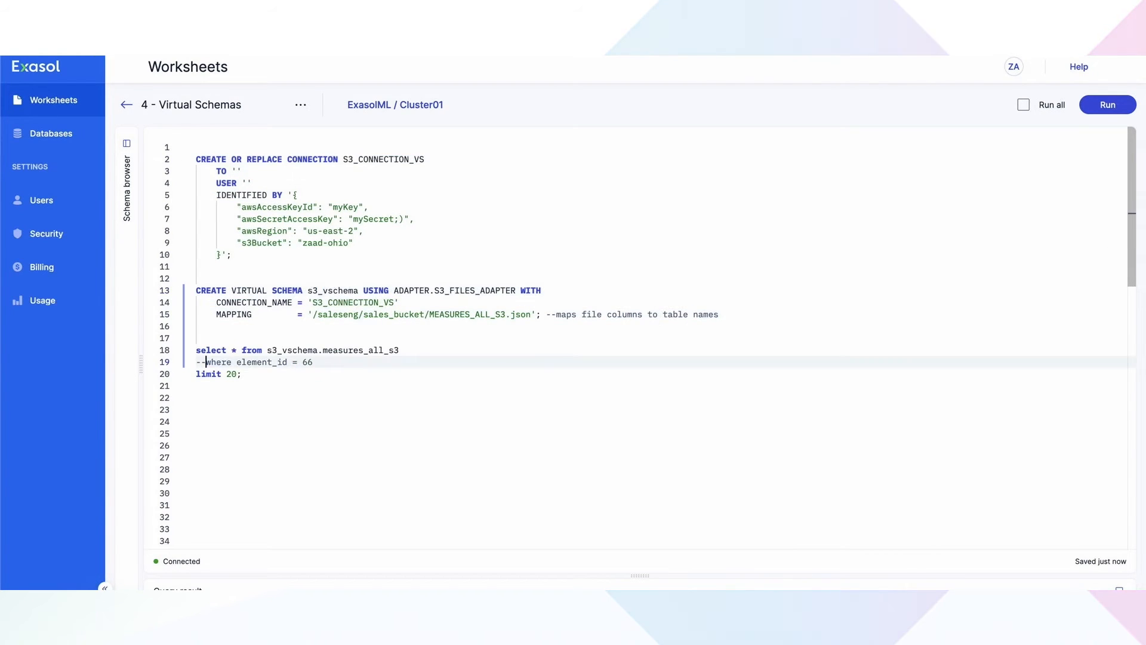
- Query the measures table unfiltered, then filtered to element_id 66, and open the schema browser
{"action": "left_click", "coordinate": [1107, 104]}
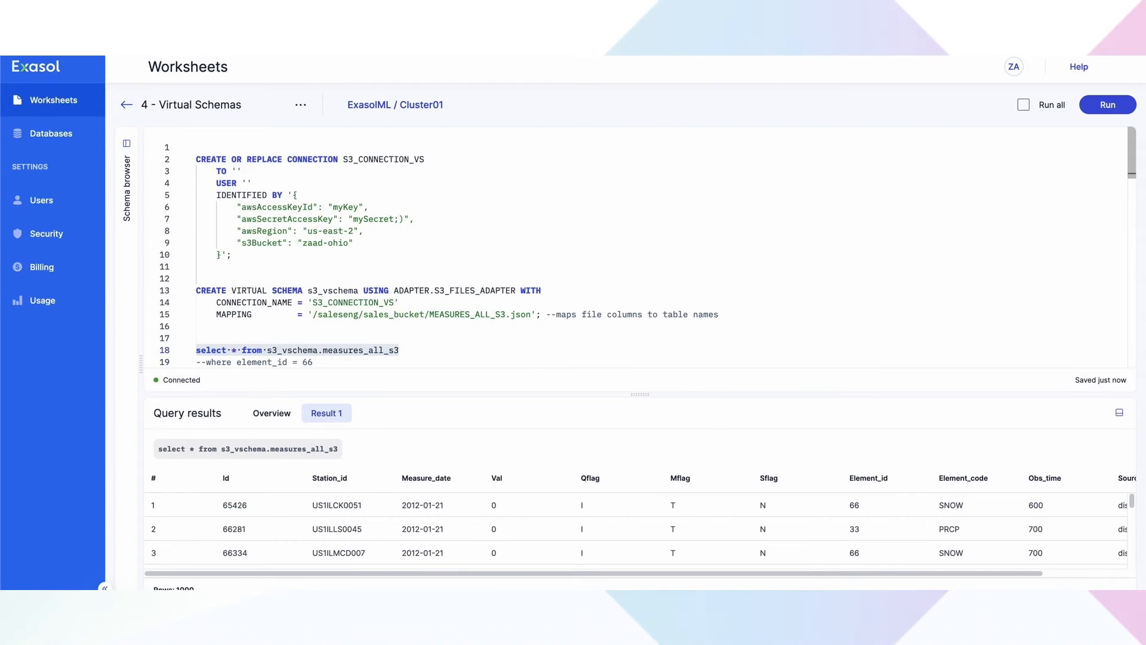
{"action": "left_click", "coordinate": [271, 317]}
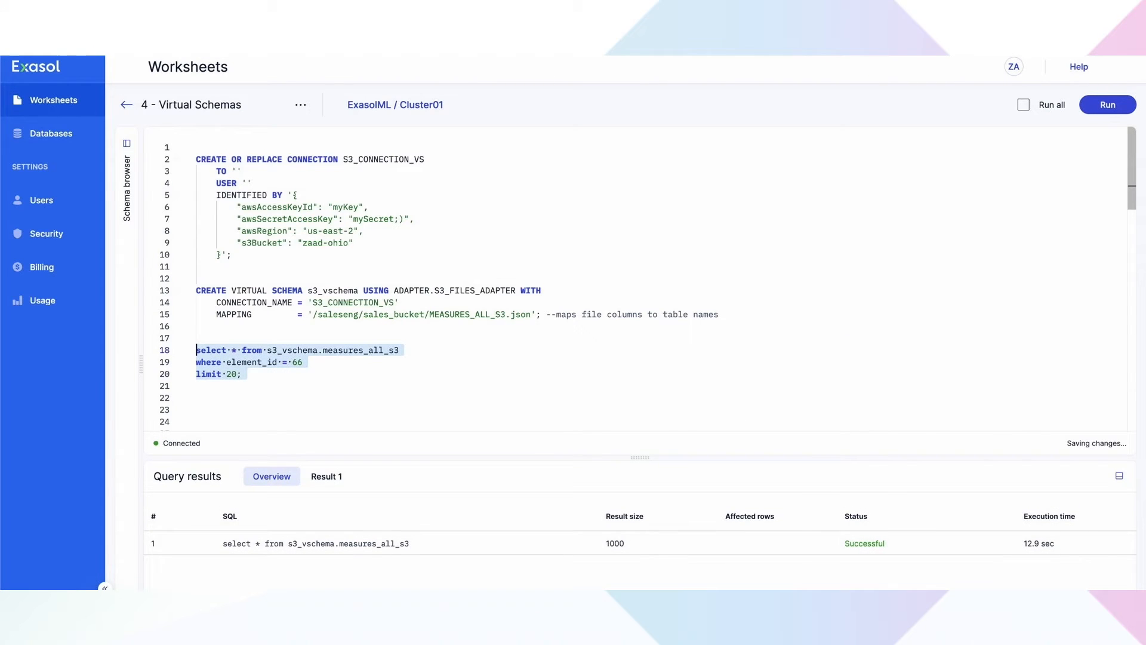
{"action": "left_click", "coordinate": [1106, 104]}
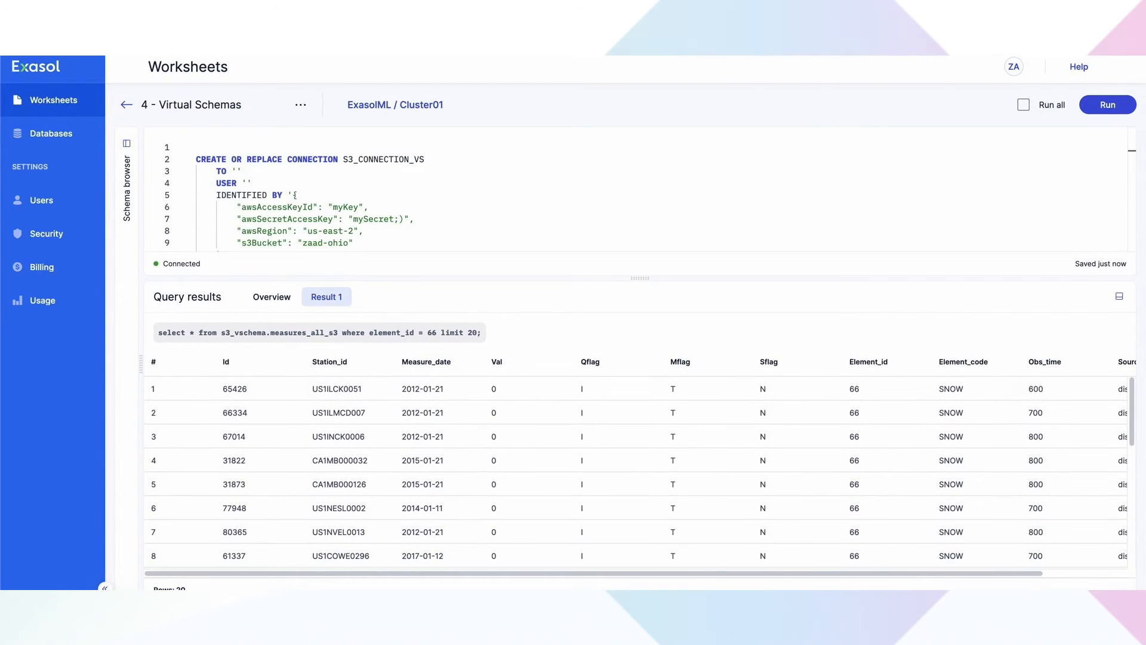
{"action": "left_click", "coordinate": [867, 388]}
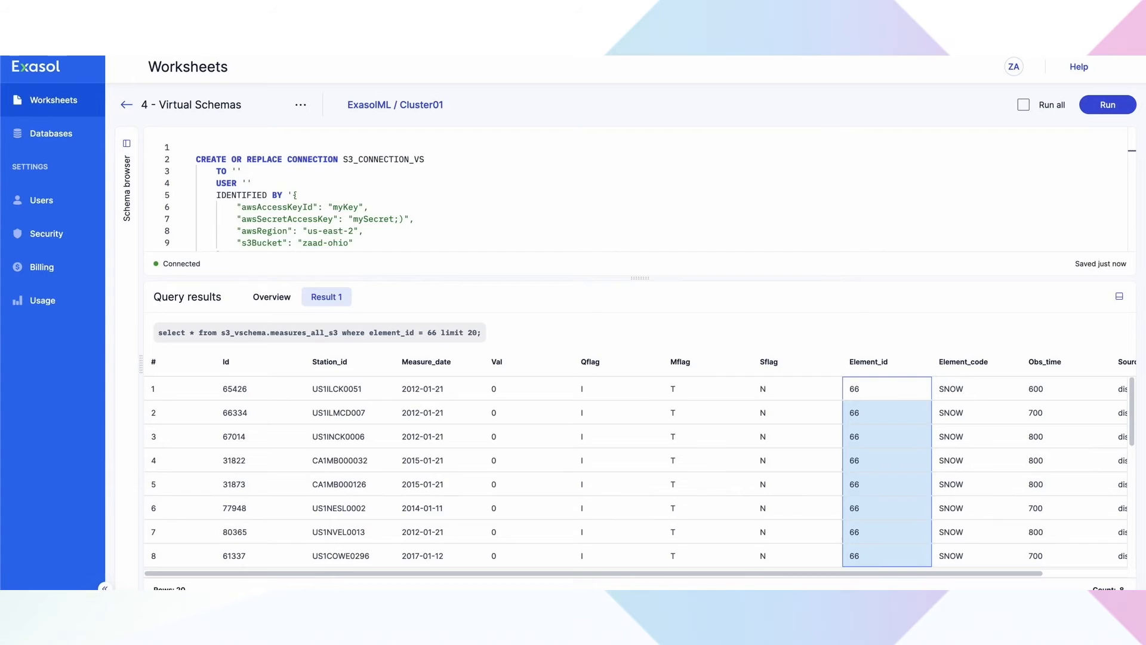
{"action": "left_click", "coordinate": [126, 142]}
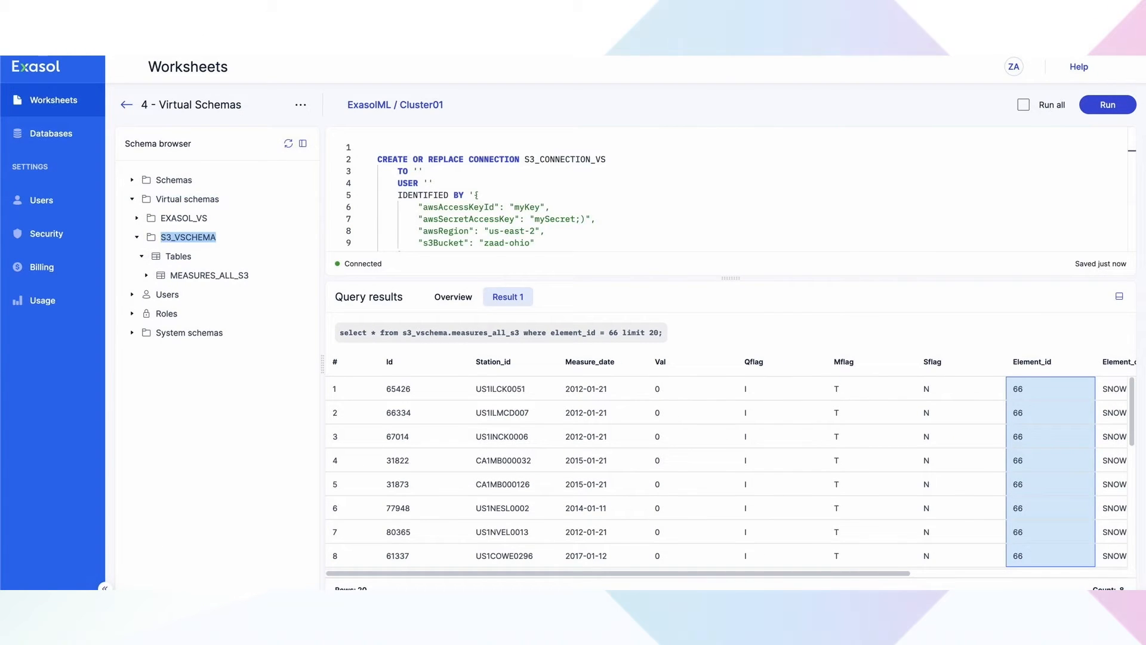
{"action": "left_click", "coordinate": [215, 275]}
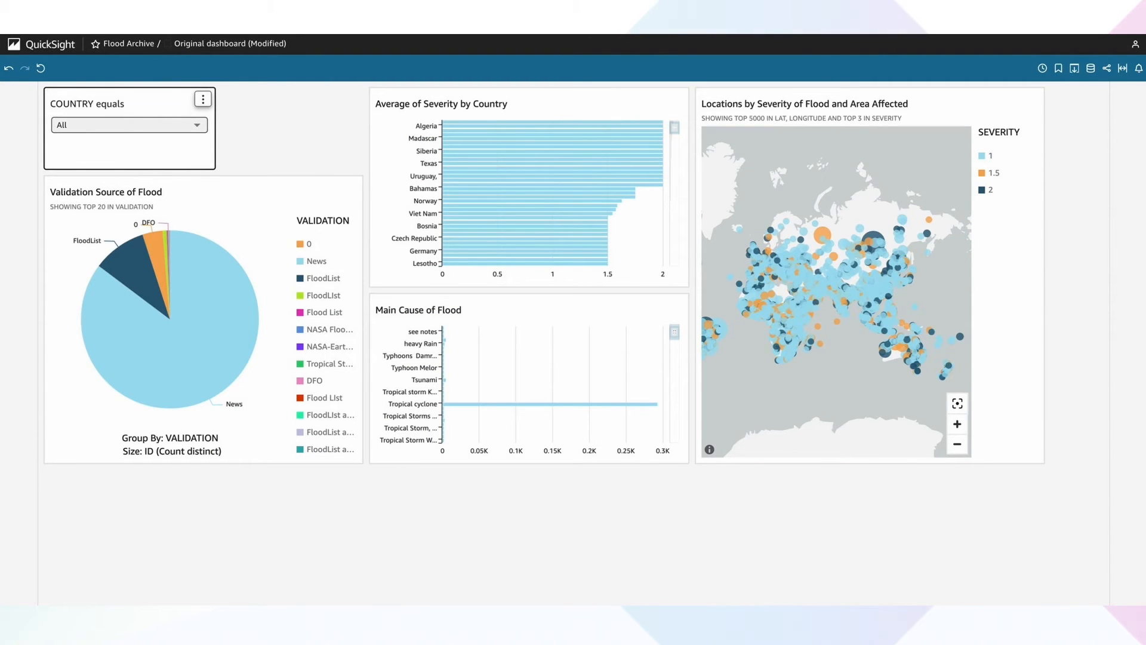
{"action": "left_click", "coordinate": [202, 98]}
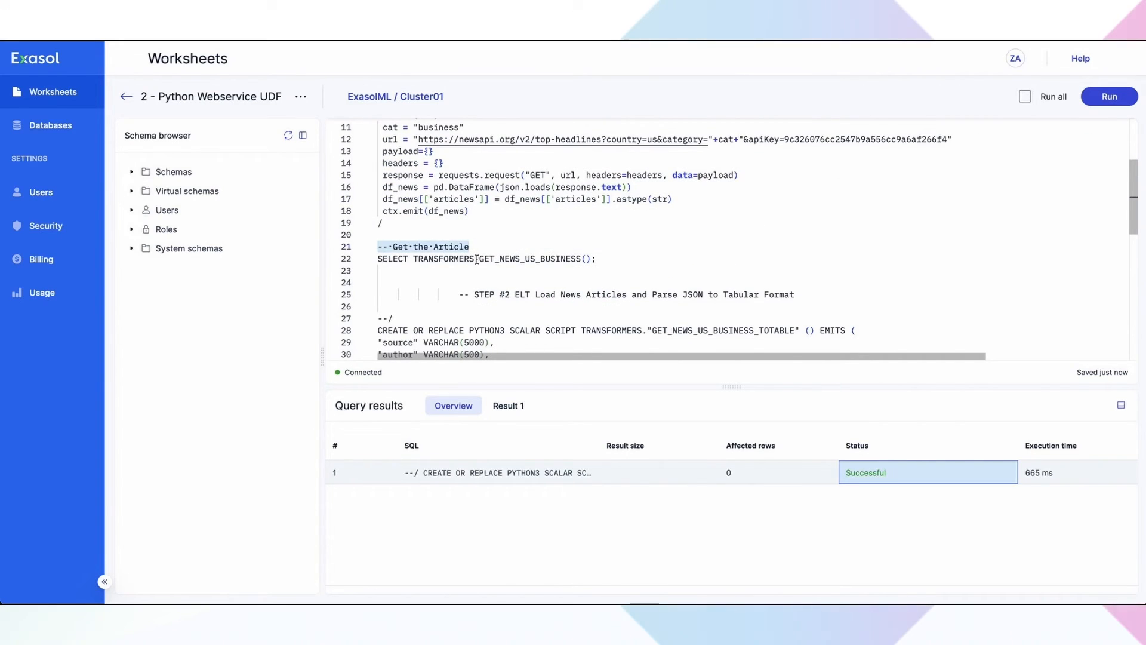
- Write 20 US business news articles into NEWS.ARTICLES and query them with select *
{"action": "left_click", "coordinate": [1108, 95]}
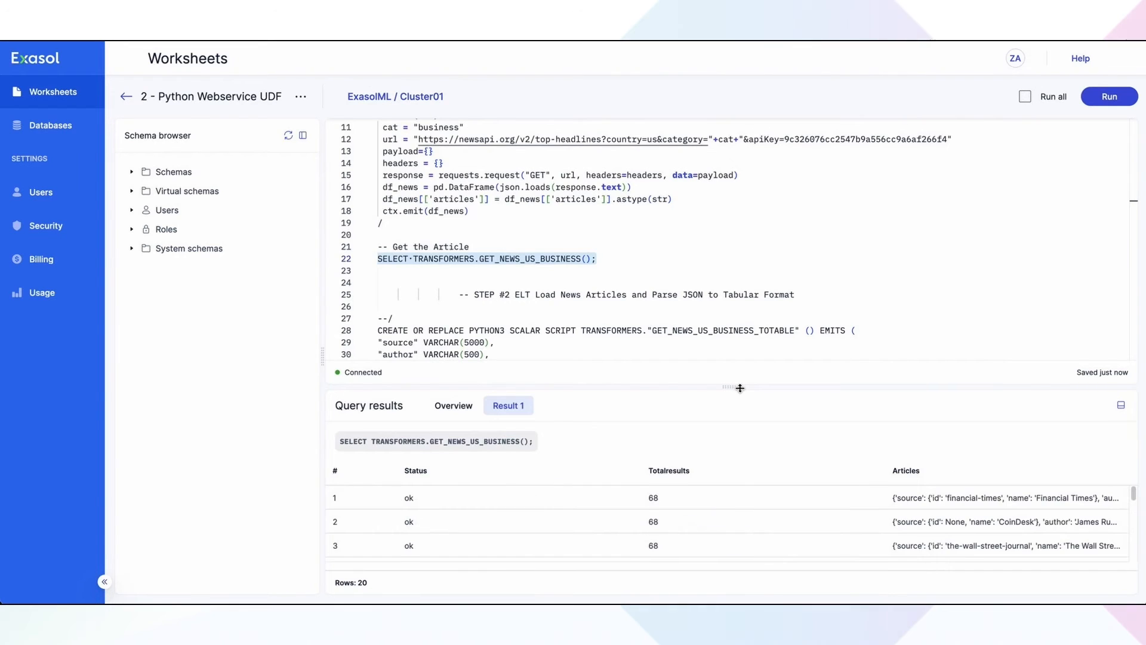
{"action": "left_click", "coordinate": [1126, 412]}
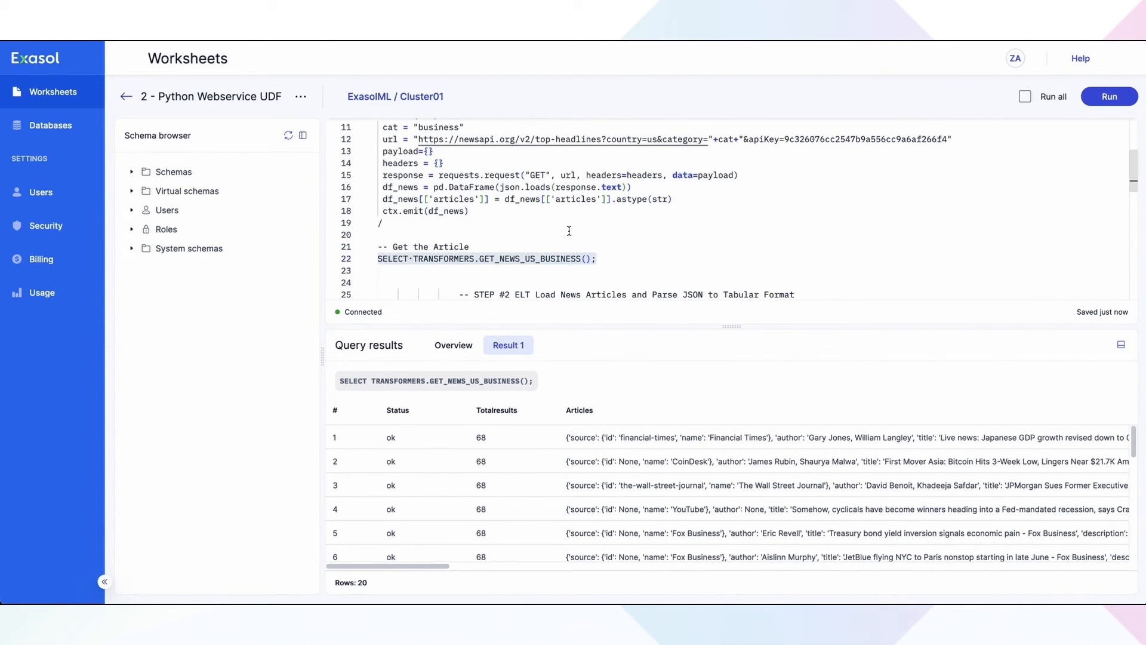
{"action": "scroll", "scroll_direction": "down", "scroll_amount": 3}
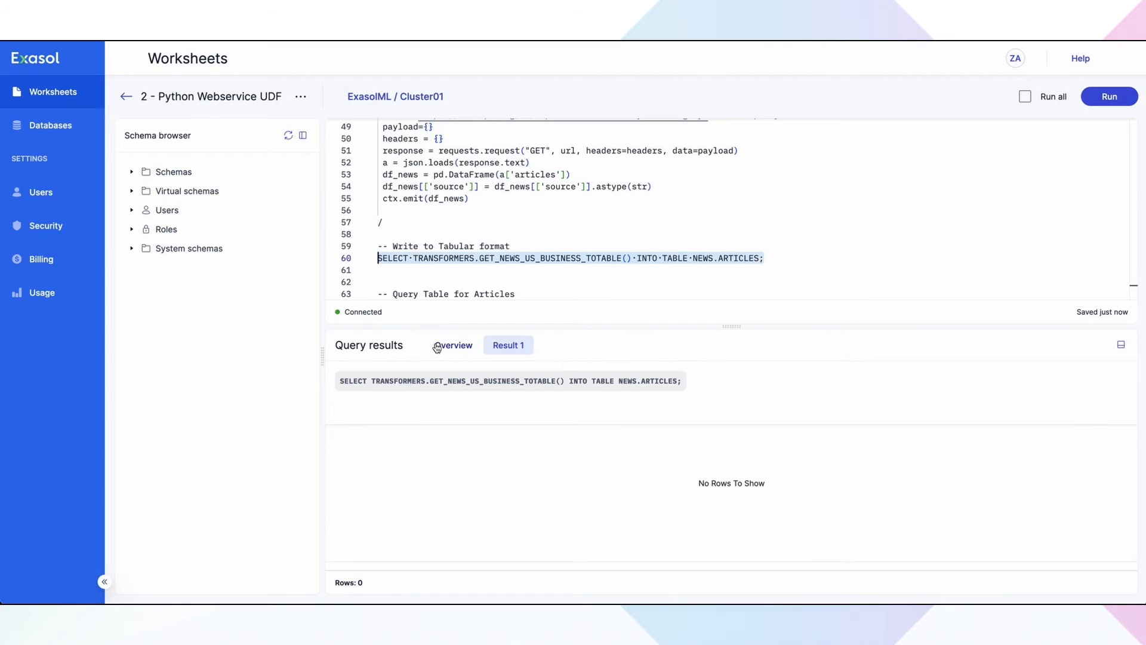
{"action": "left_click", "coordinate": [453, 344]}
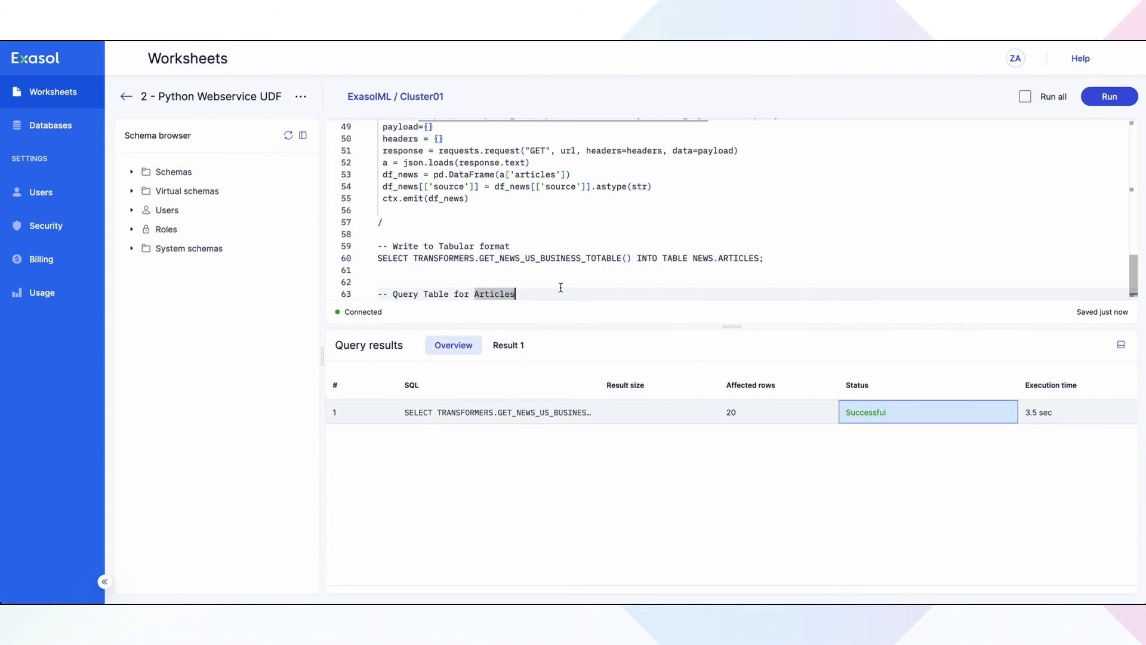
{"action": "type", "text": "select * from NEWS.ARTICLES;"}
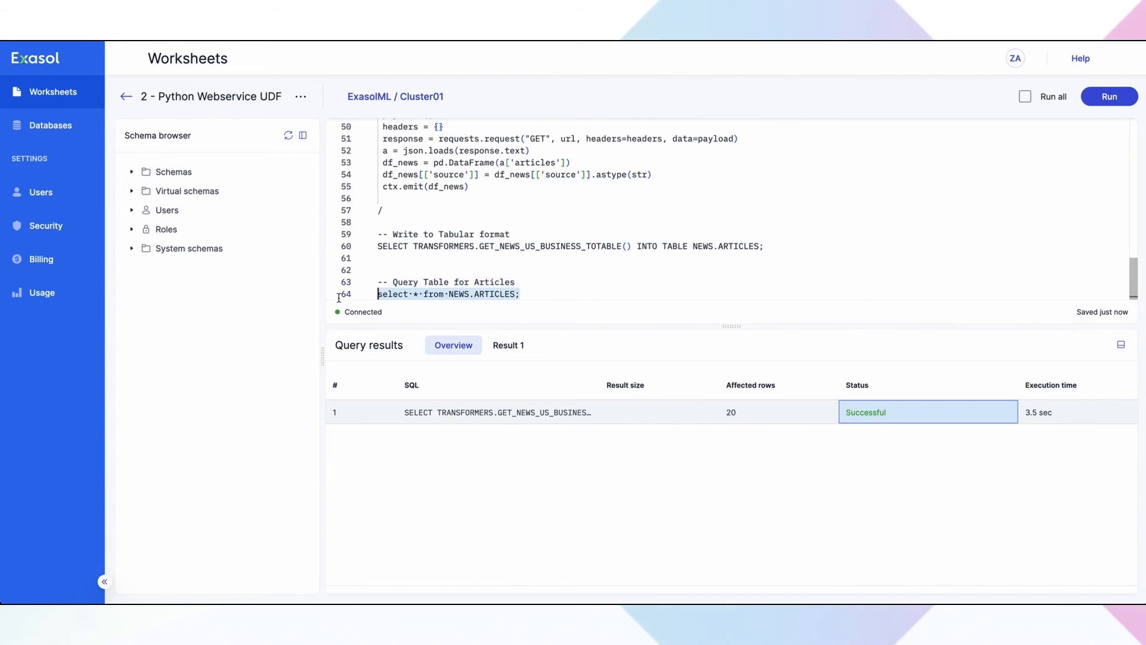
{"action": "left_click", "coordinate": [507, 345]}
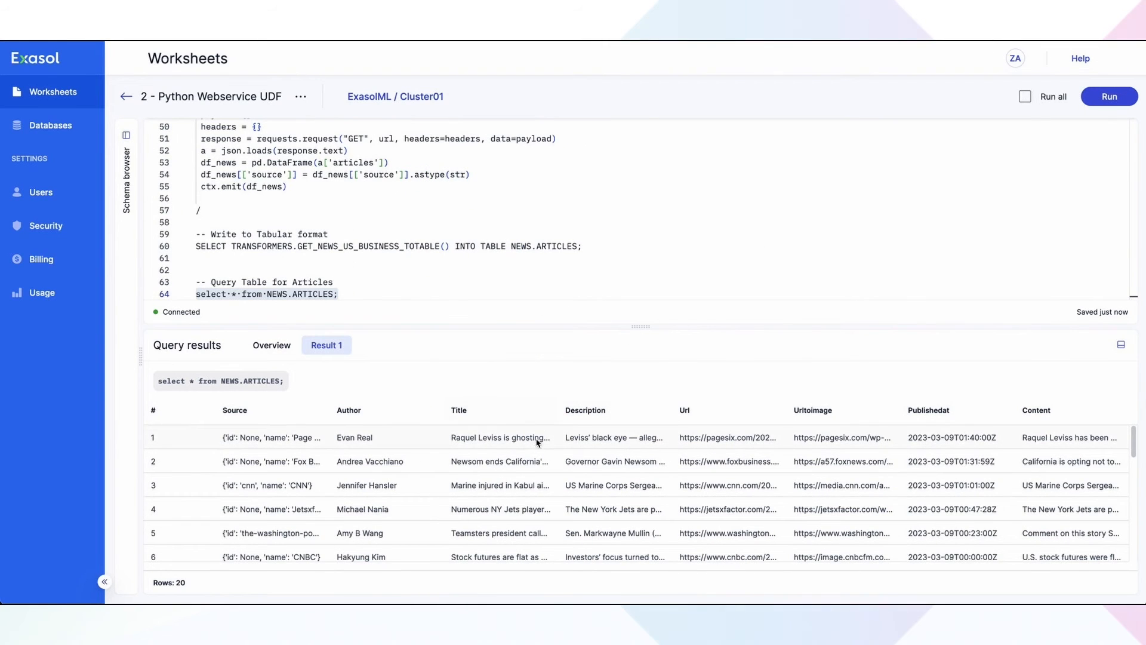
{"action": "mouse_move", "coordinate": [807, 462]}
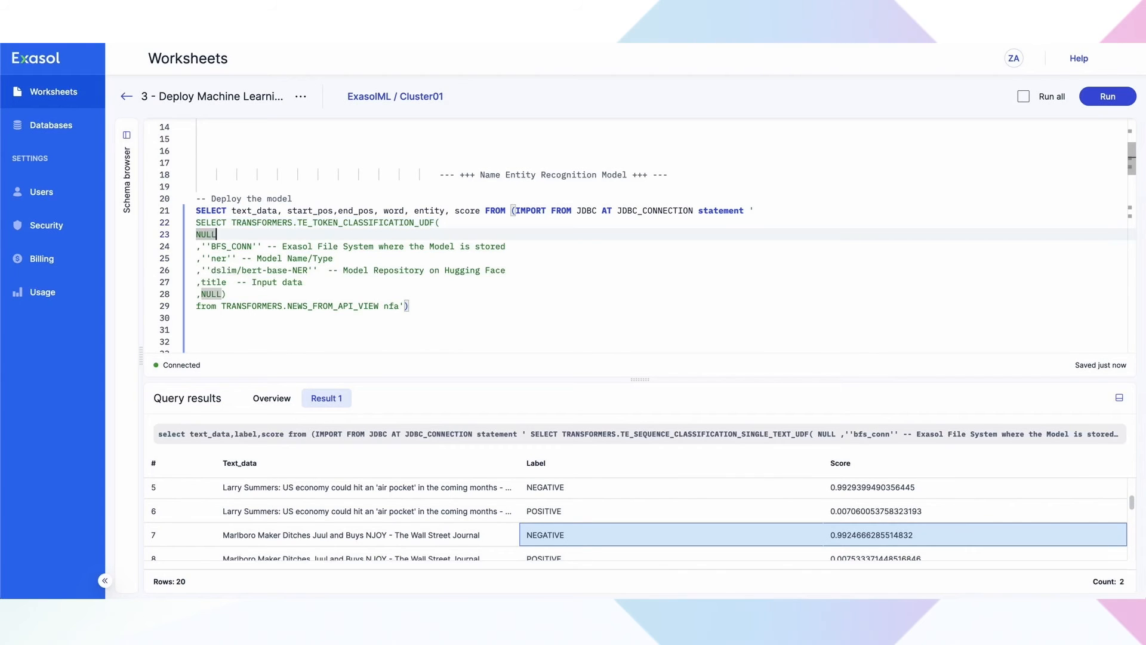
- Run the TE_TOKEN_CLASSIFICATION_UDF query on news titles and inspect a result row
{"action": "left_click", "coordinate": [1107, 95]}
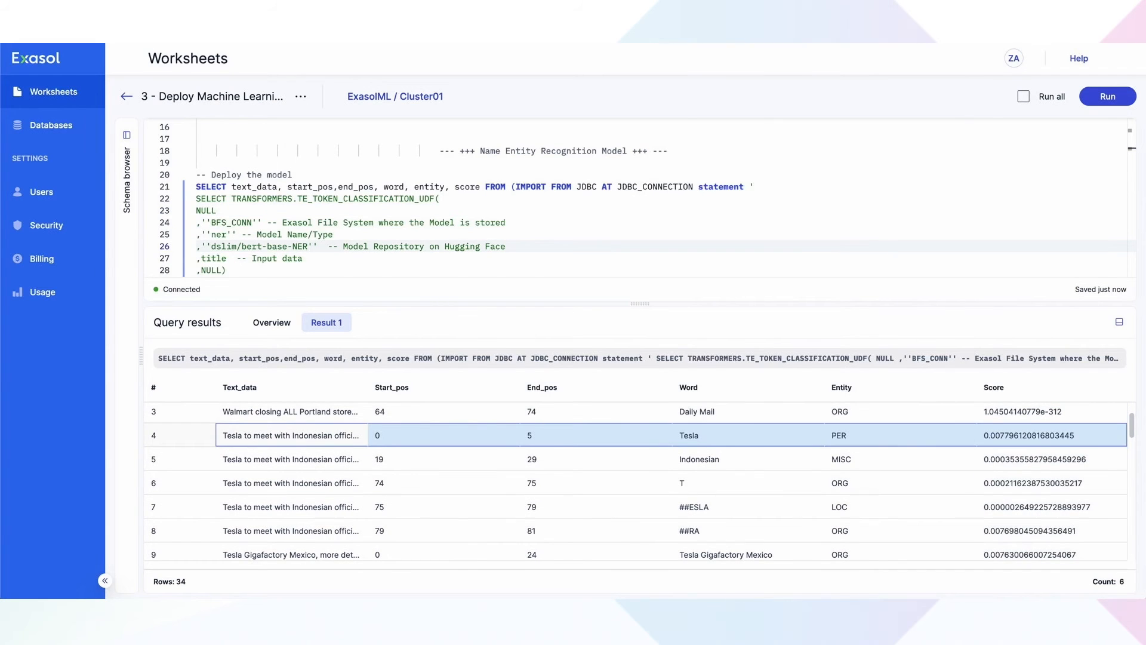
{"action": "double_click", "coordinate": [491, 222]}
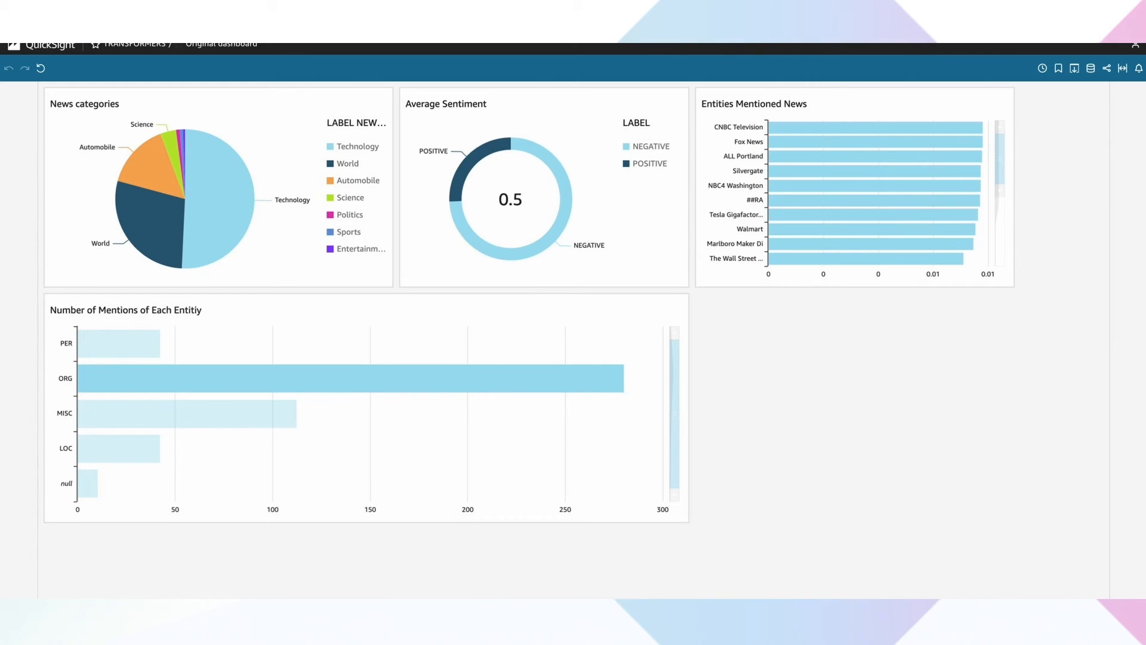
{"action": "mouse_move", "coordinate": [117, 448]}
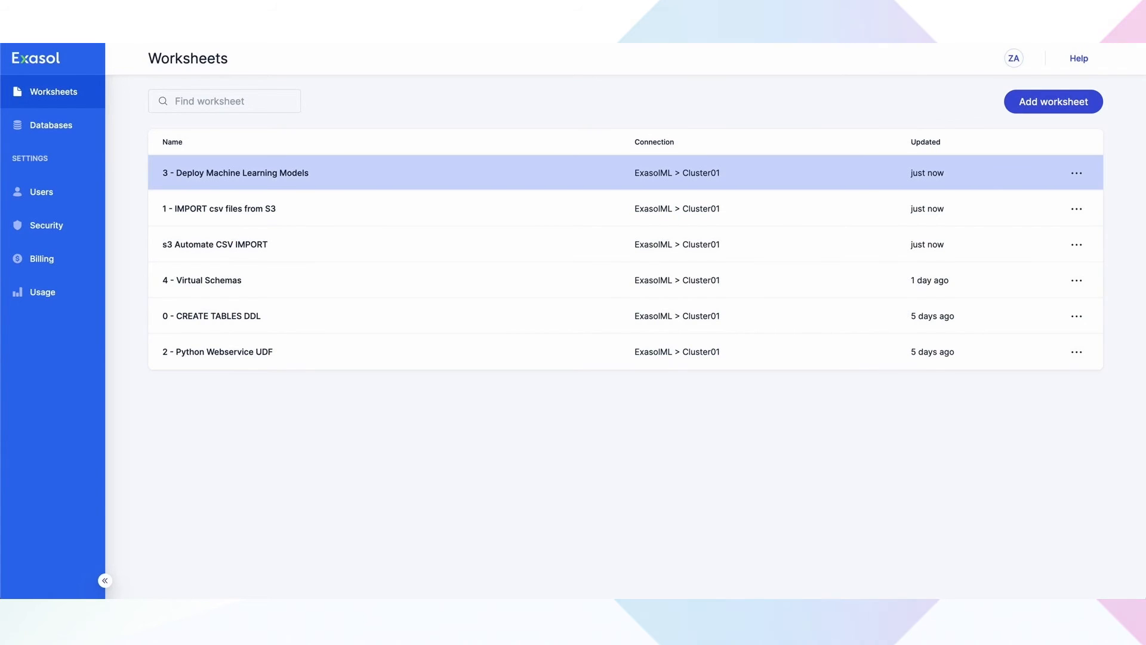
- Show the sentiment analysis query in the '3 - Deploy Machine Learning Models' worksheet
{"action": "left_click", "coordinate": [236, 173]}
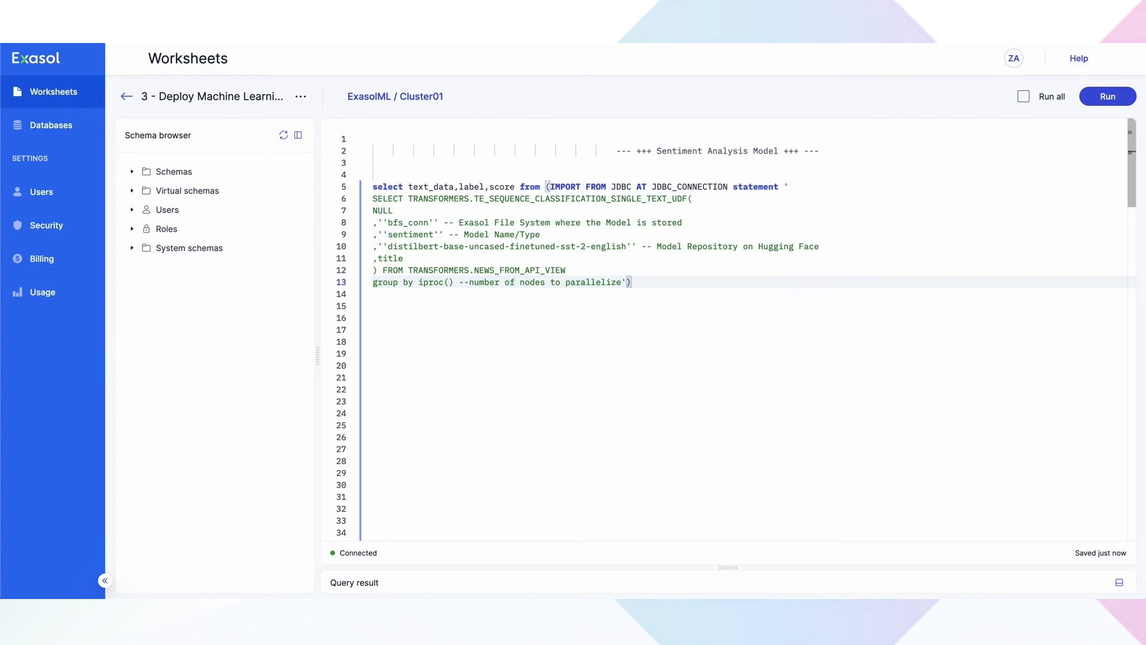
{"action": "left_click", "coordinate": [1106, 95]}
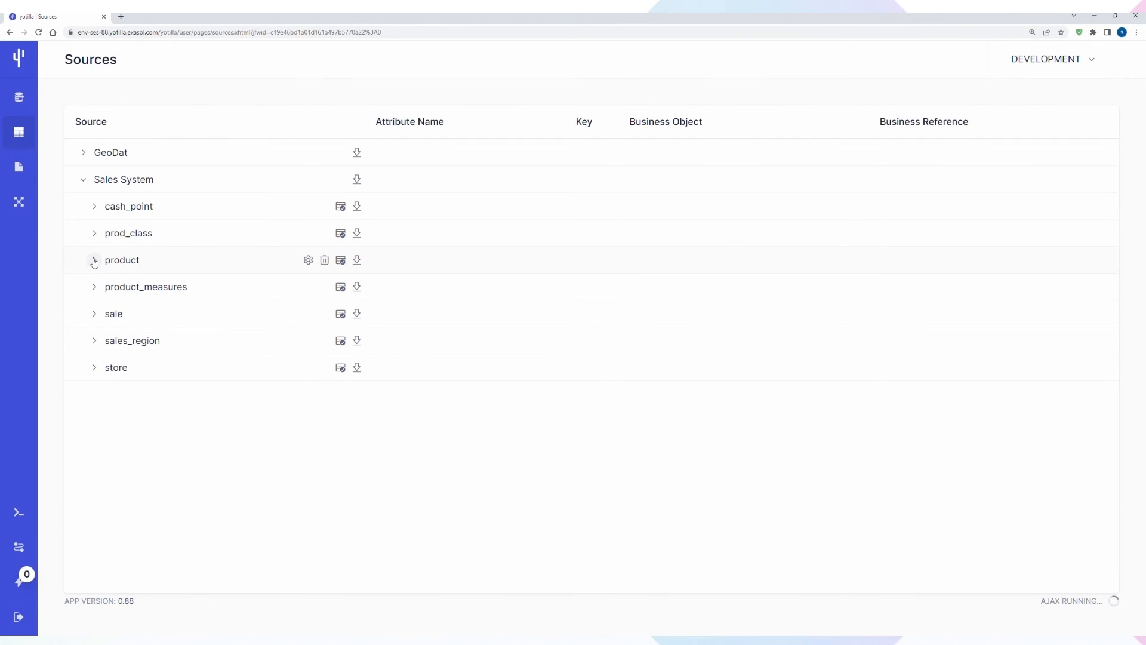
- Import src_erp.prod_group and src_erp.prod_category into the Sales System source
{"action": "left_click", "coordinate": [94, 259]}
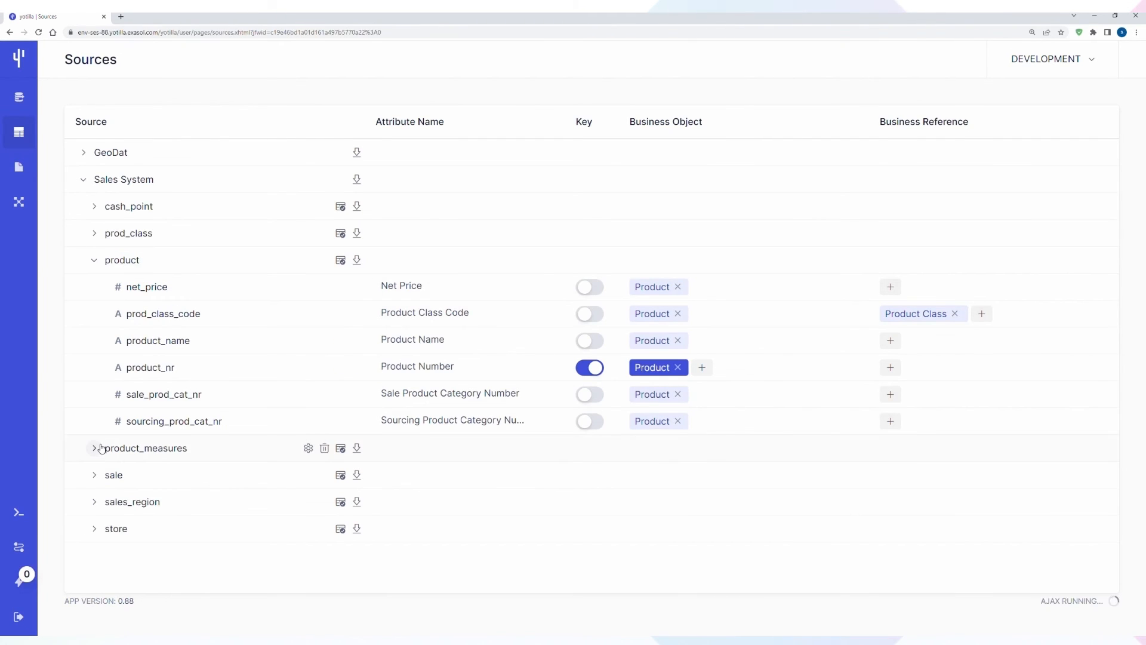
{"action": "left_click", "coordinate": [94, 447]}
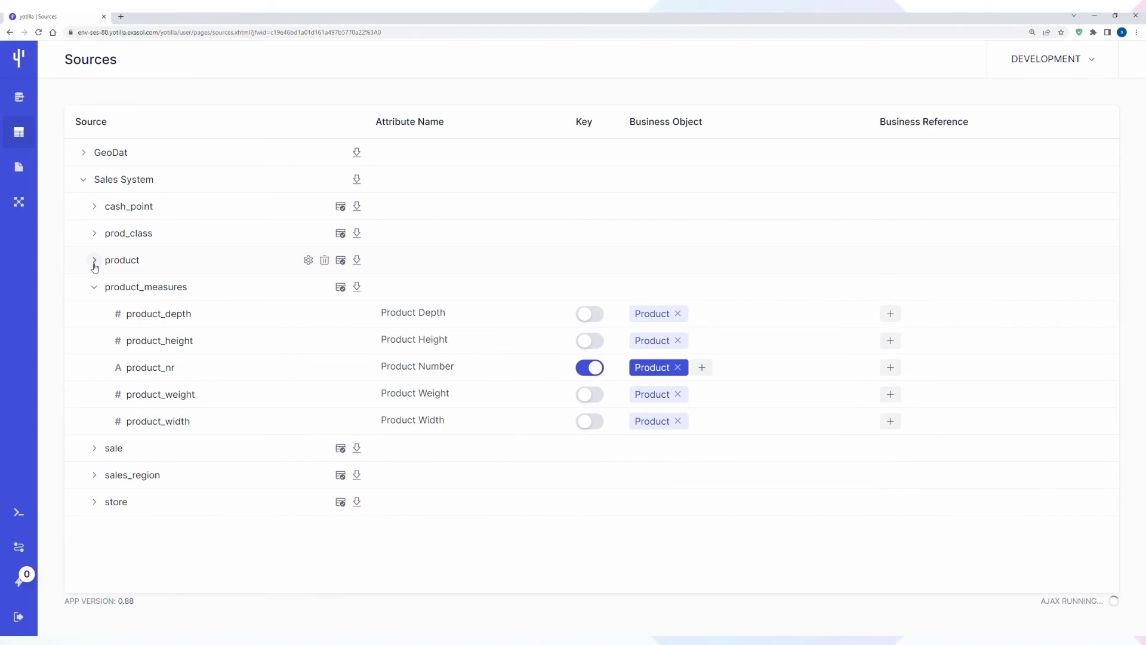
{"action": "left_click", "coordinate": [94, 286]}
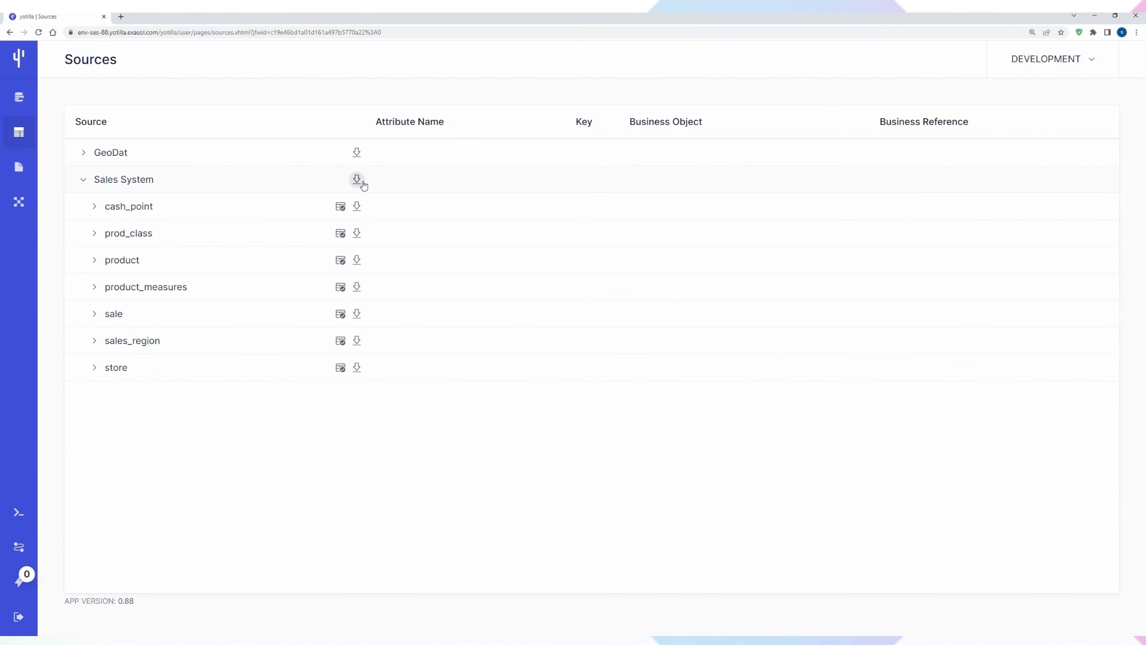
{"action": "left_click", "coordinate": [357, 180]}
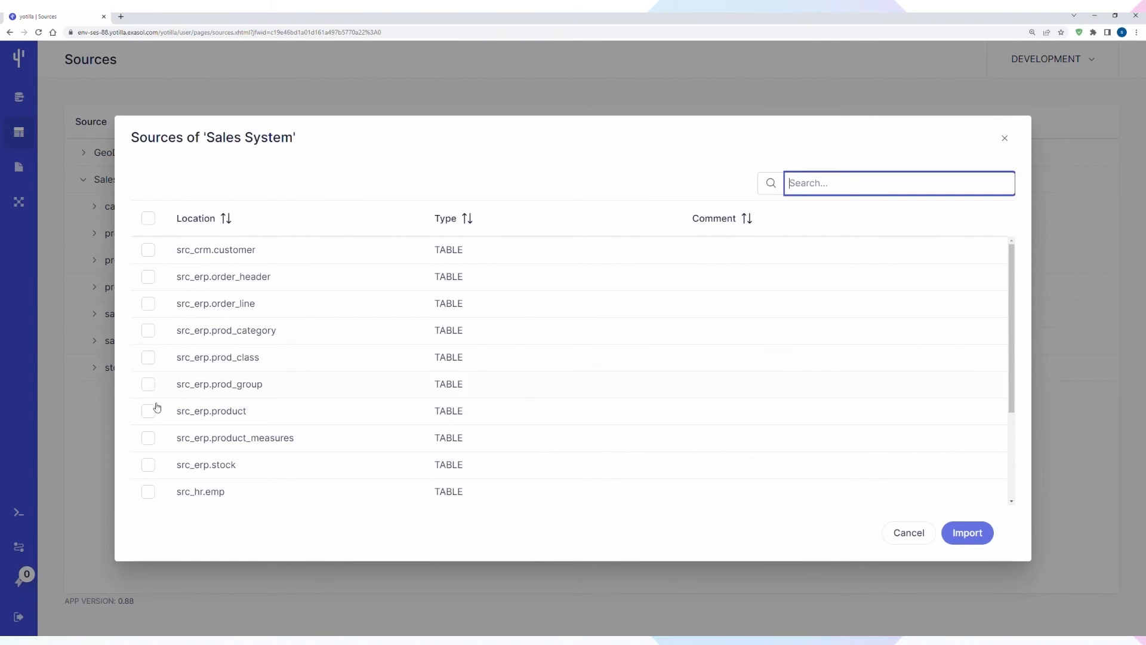
{"action": "left_click", "coordinate": [148, 383]}
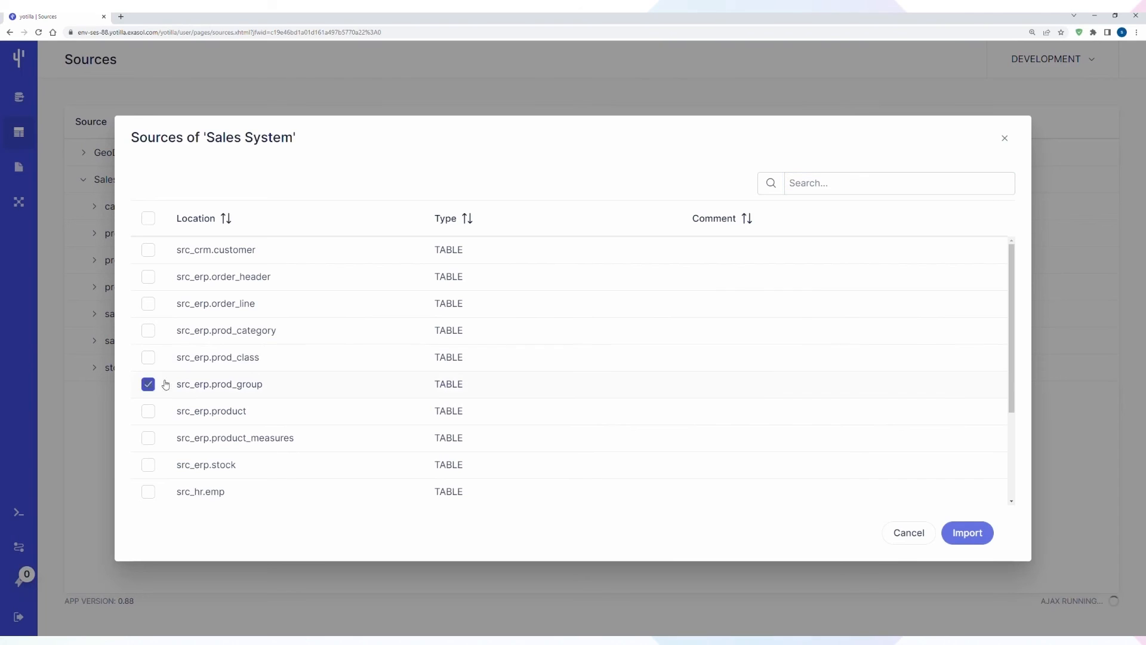
{"action": "left_click", "coordinate": [147, 330]}
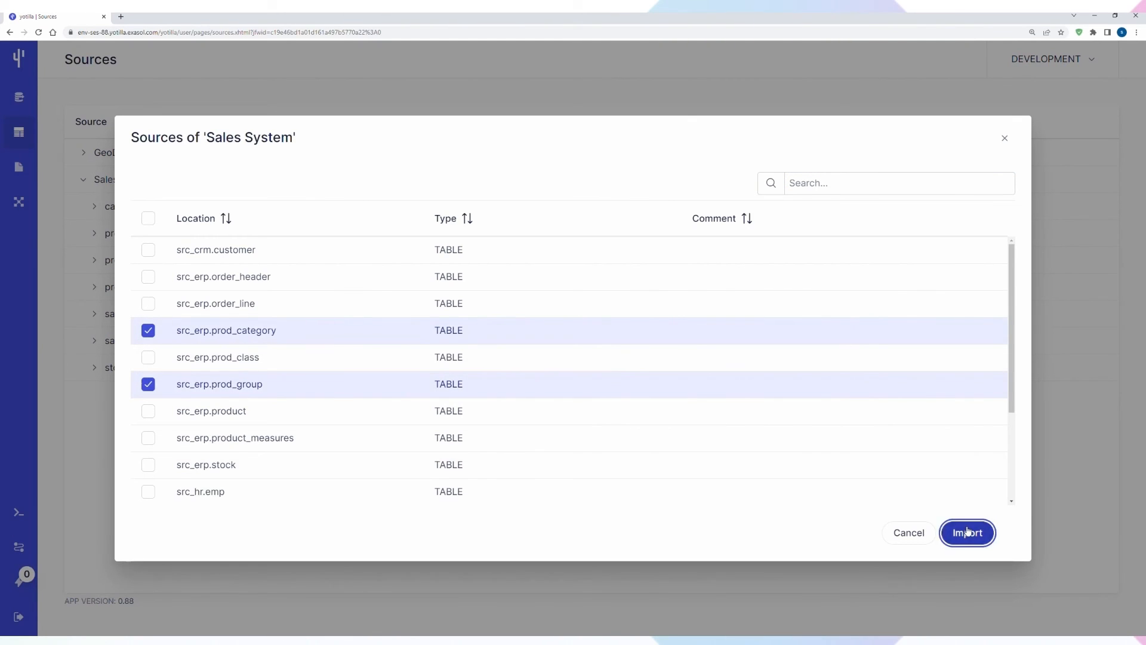
{"action": "left_click", "coordinate": [967, 531]}
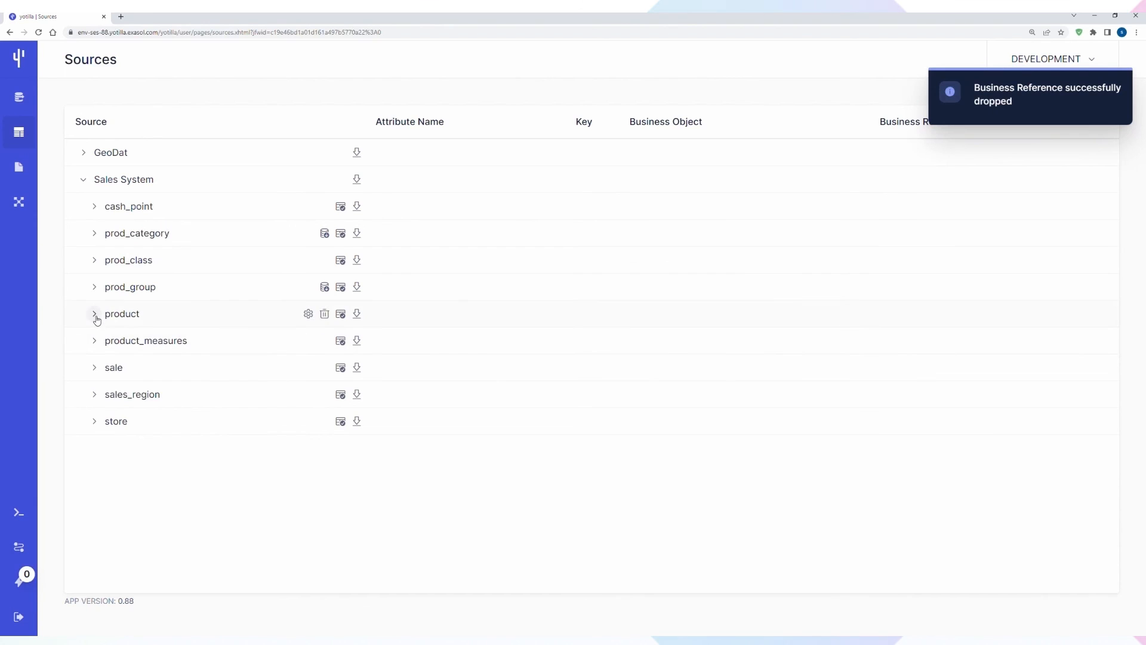
- Set Product Category as the business reference of the product table's sale_prod_cat_nr column
{"action": "left_click", "coordinate": [94, 313]}
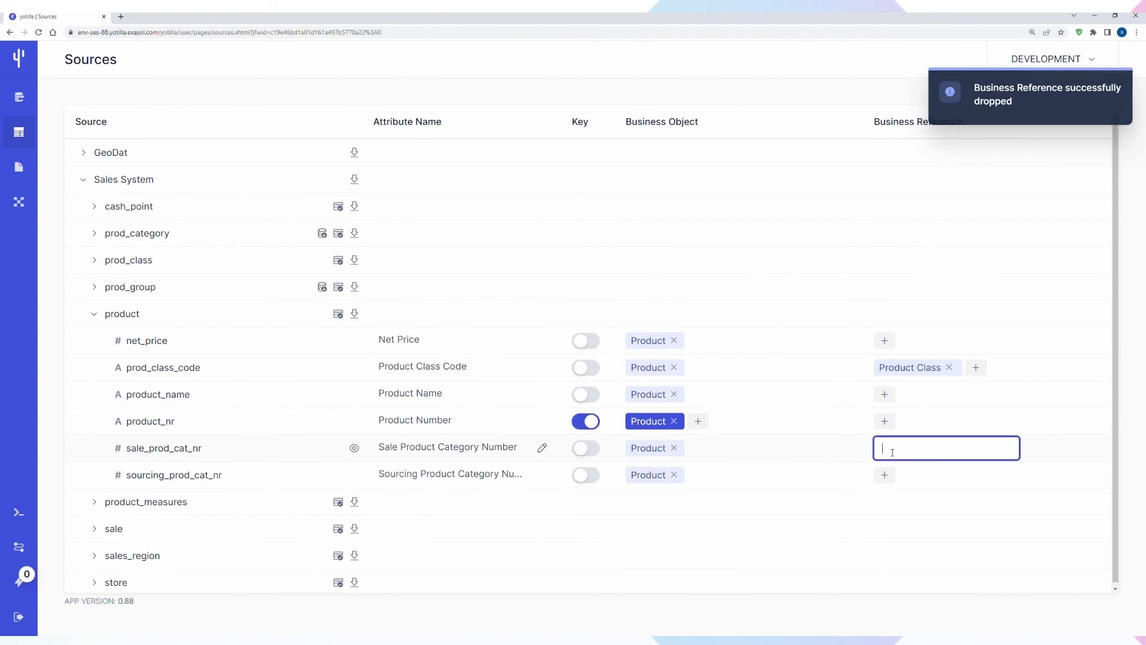
{"action": "type", "text": "Product Category"}
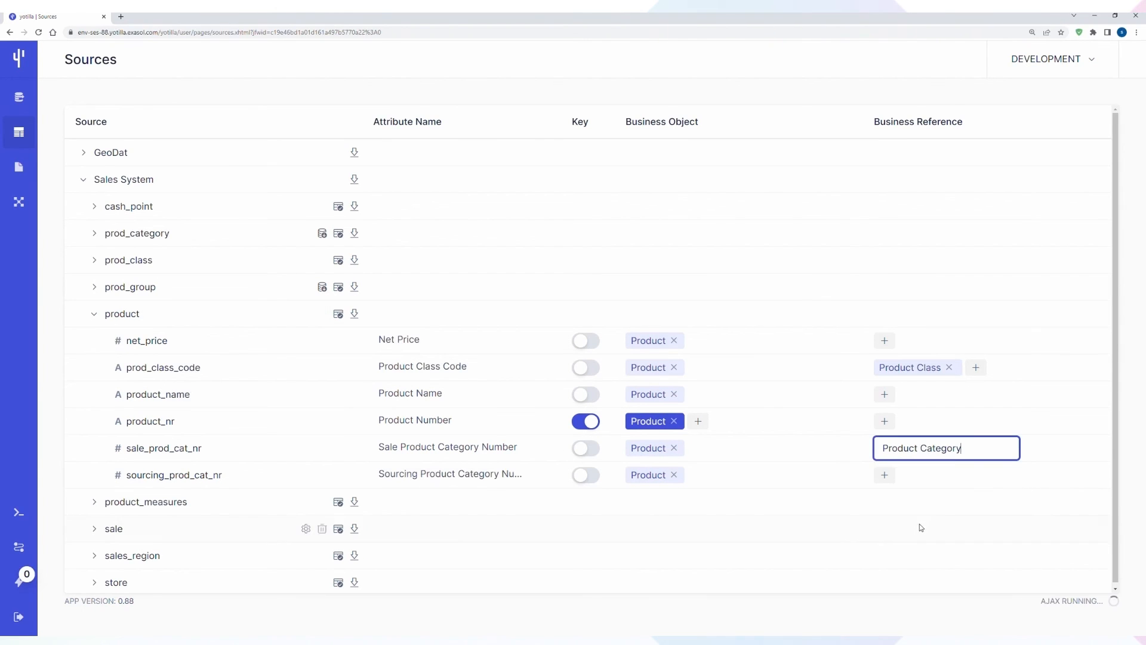
{"action": "key", "text": "Enter"}
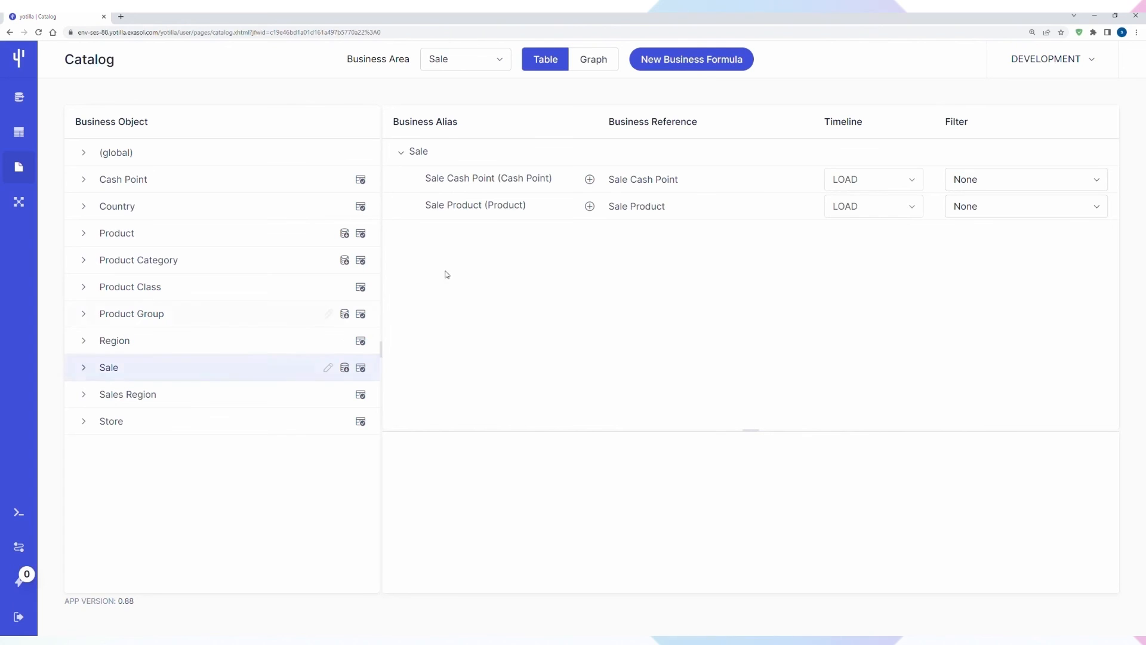
- Create a 'Net Sale Amount' business formula in the Sale graph view and save its expression
{"action": "left_click", "coordinate": [592, 59]}
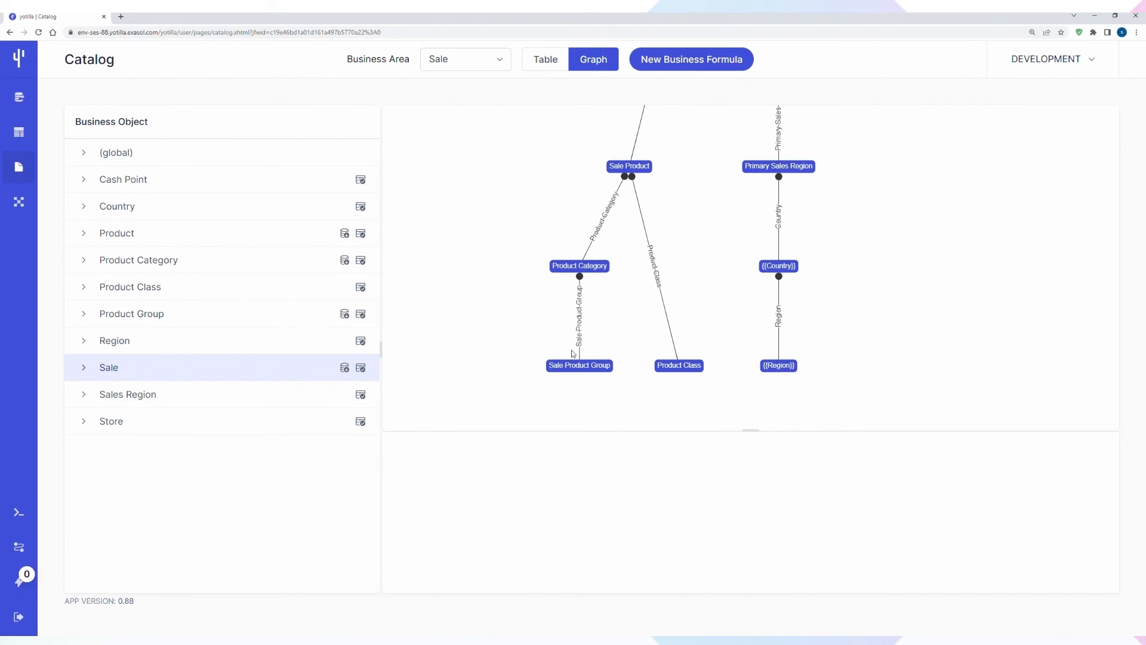
{"action": "mouse_move", "coordinate": [599, 275]}
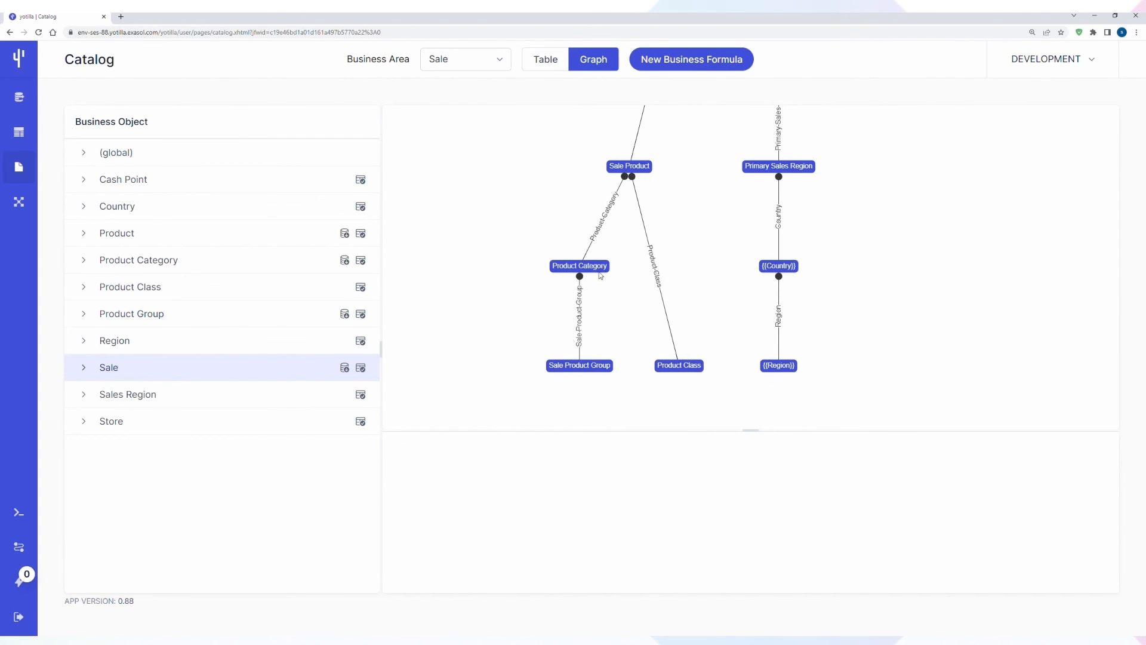
{"action": "mouse_move", "coordinate": [665, 113]}
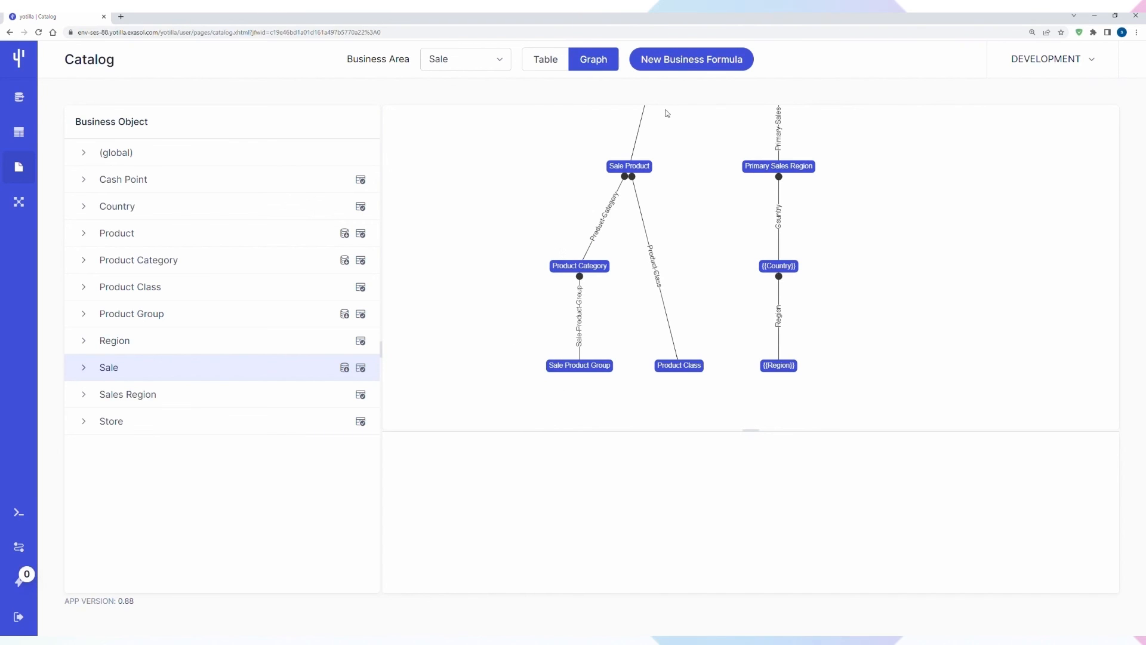
{"action": "left_click", "coordinate": [690, 59]}
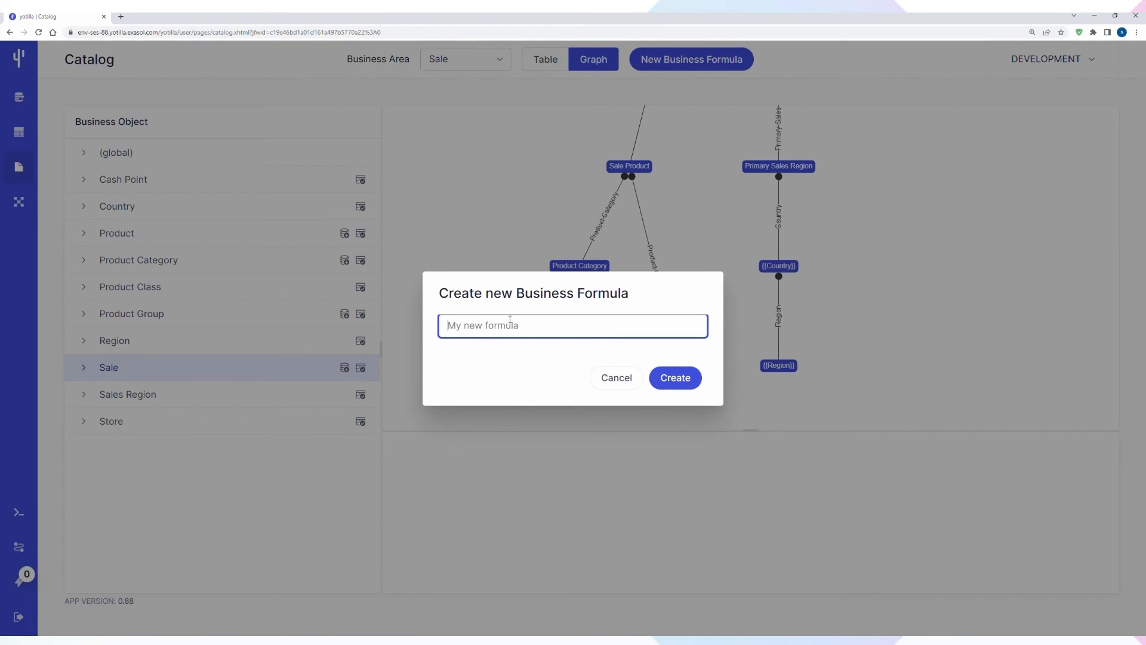
{"action": "type", "text": "Net Sale Amount"}
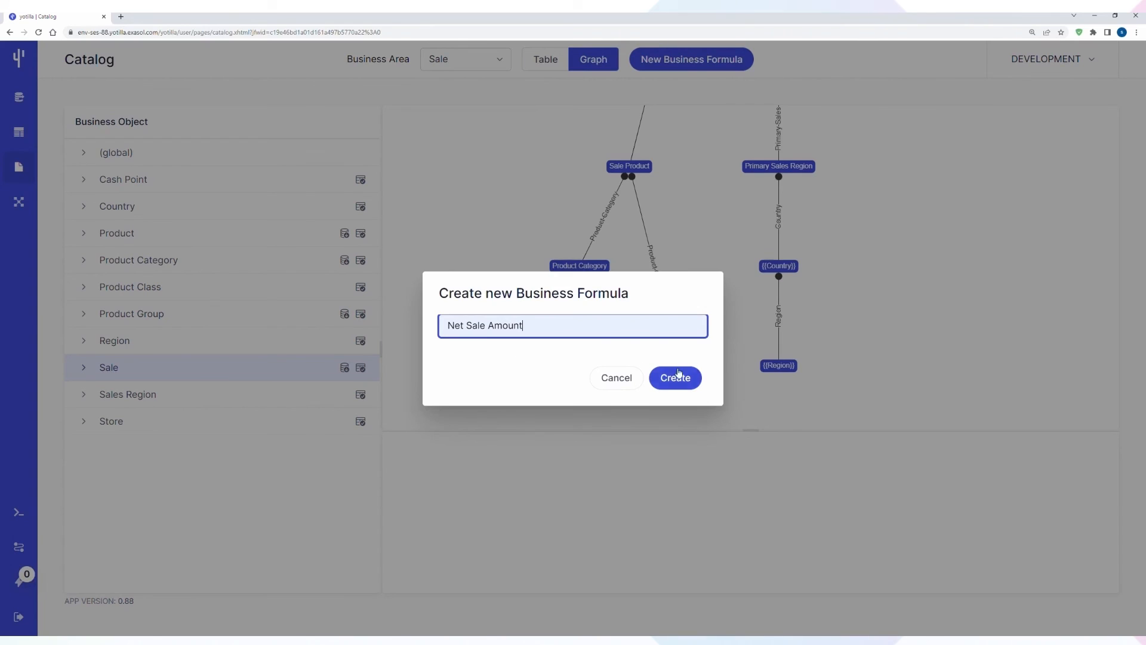
{"action": "left_click", "coordinate": [673, 377]}
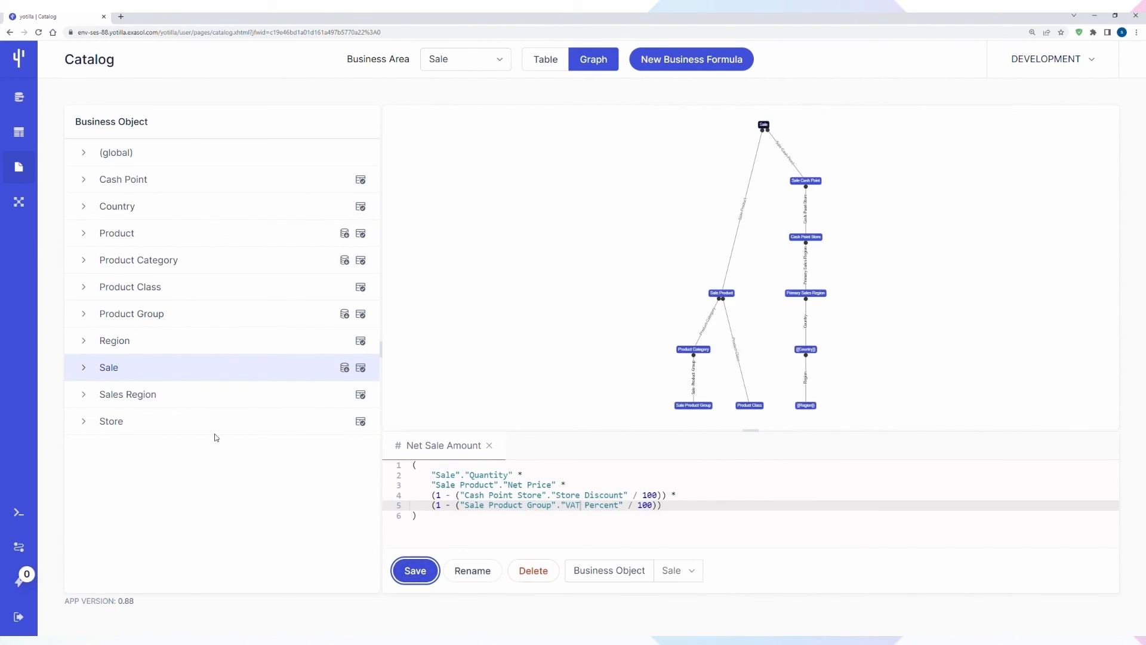
{"action": "left_click", "coordinate": [84, 367]}
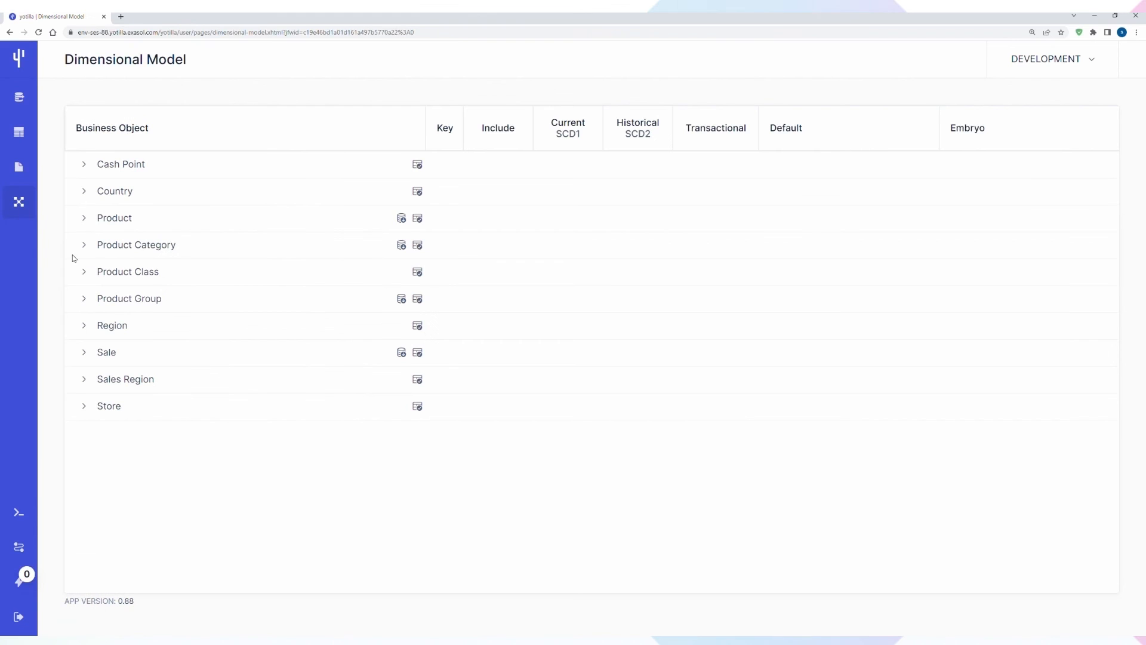
- Include the Net Sale Amount attribute in Sale, then apply and load Sale
{"action": "left_click", "coordinate": [84, 353]}
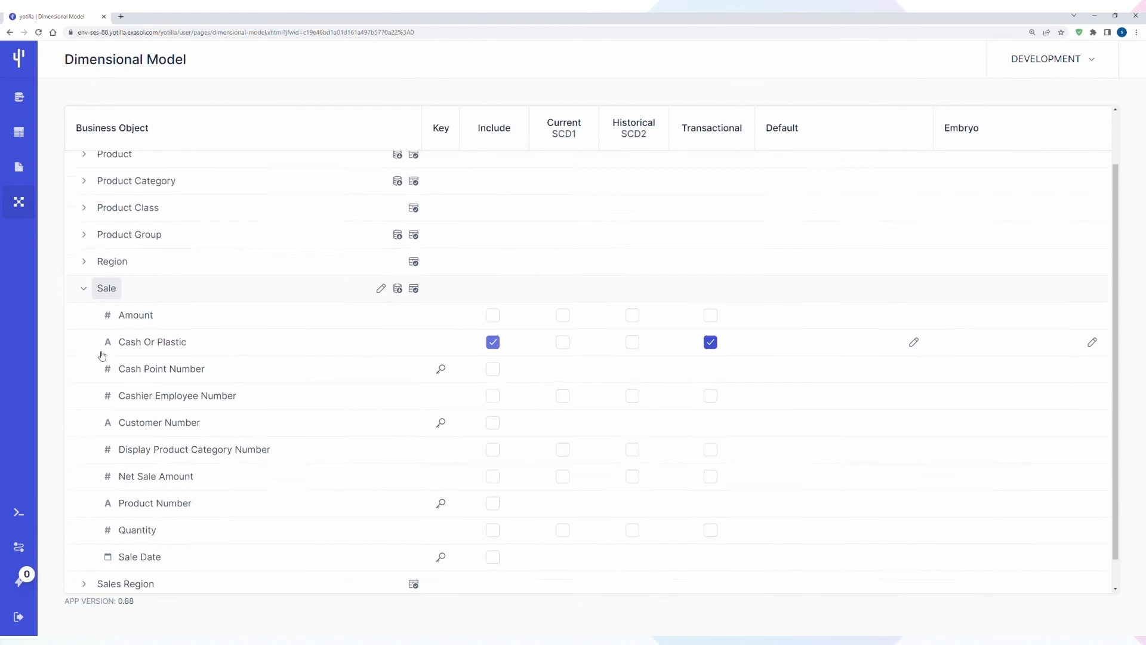
{"action": "scroll", "scroll_direction": "down", "scroll_amount": 3}
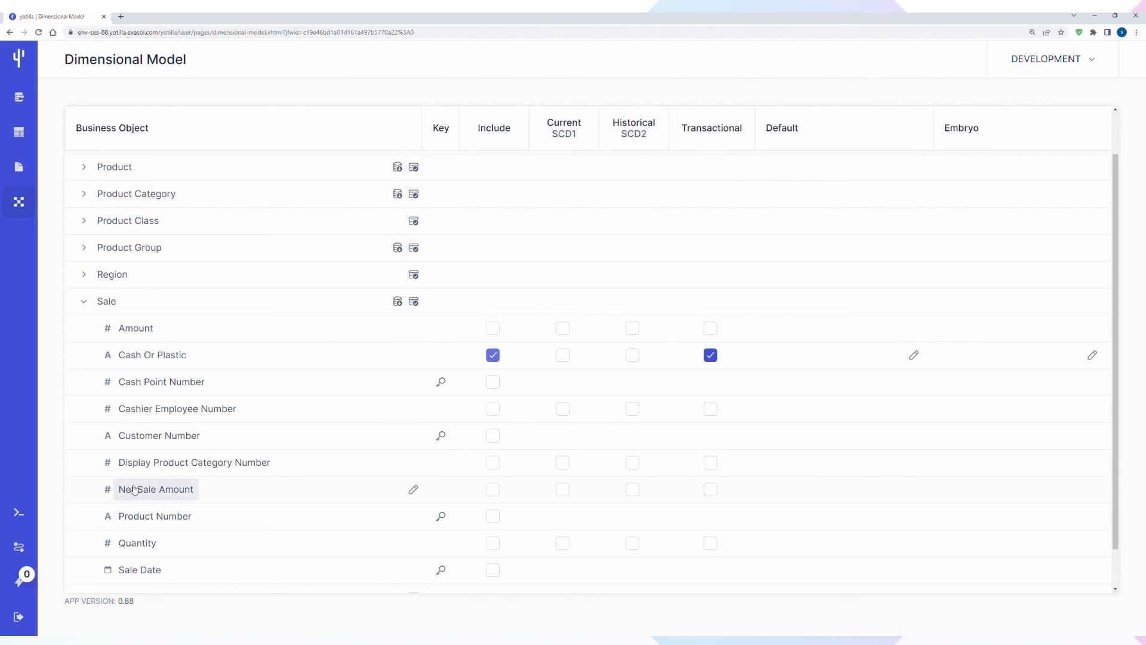
{"action": "left_click", "coordinate": [710, 488]}
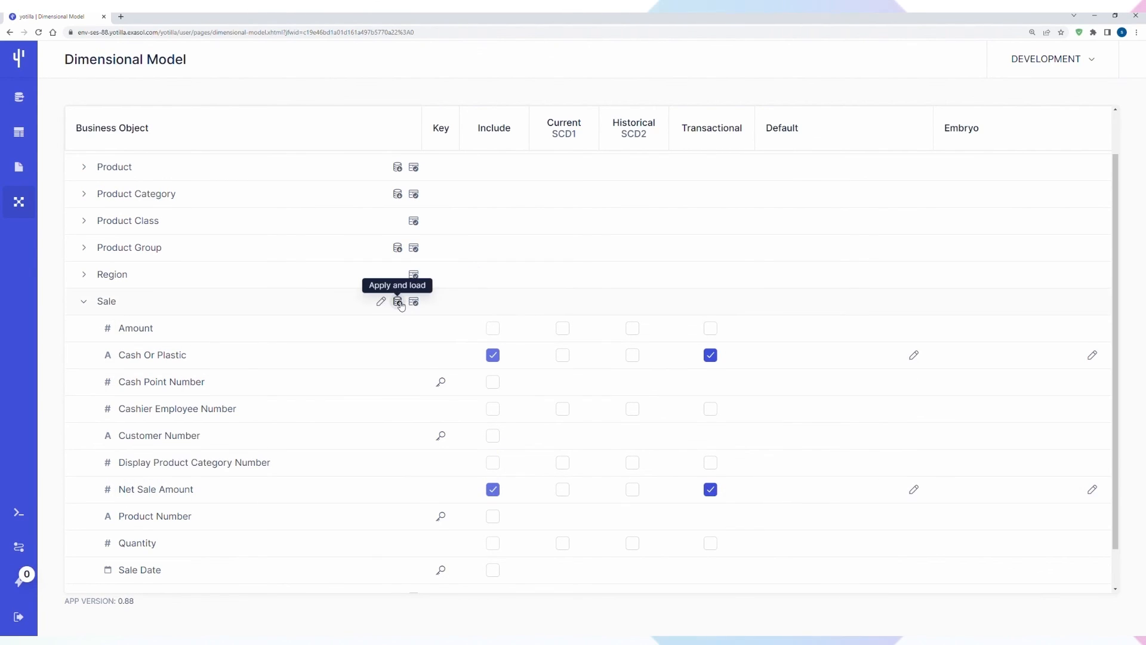
{"action": "left_click", "coordinate": [397, 301]}
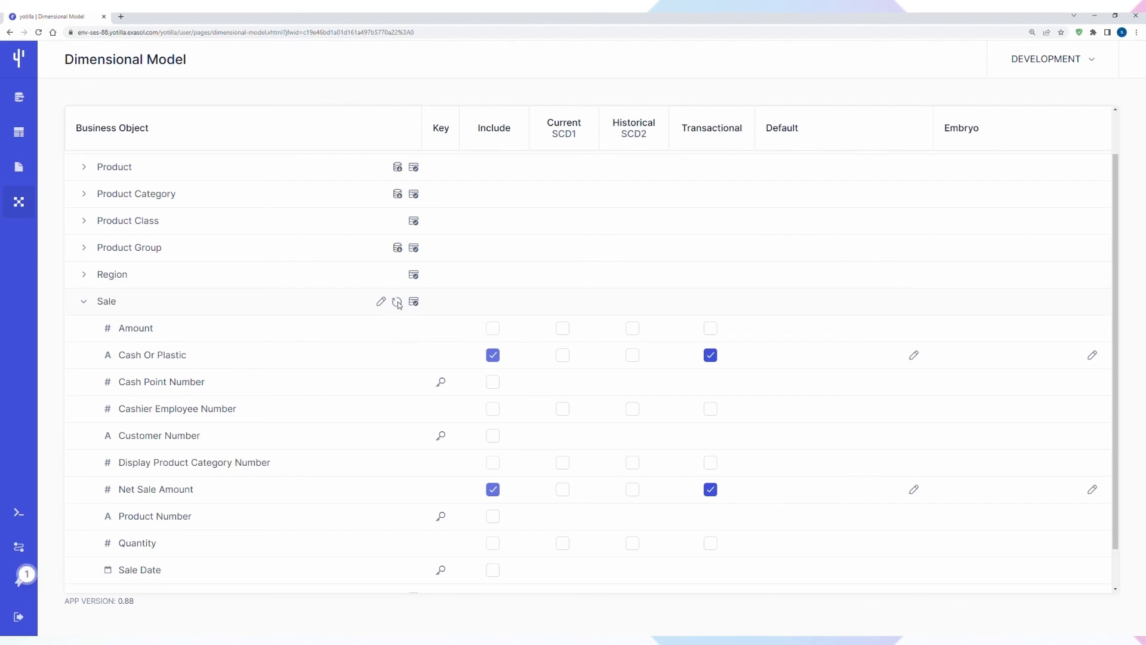
{"action": "mouse_move", "coordinate": [397, 301]}
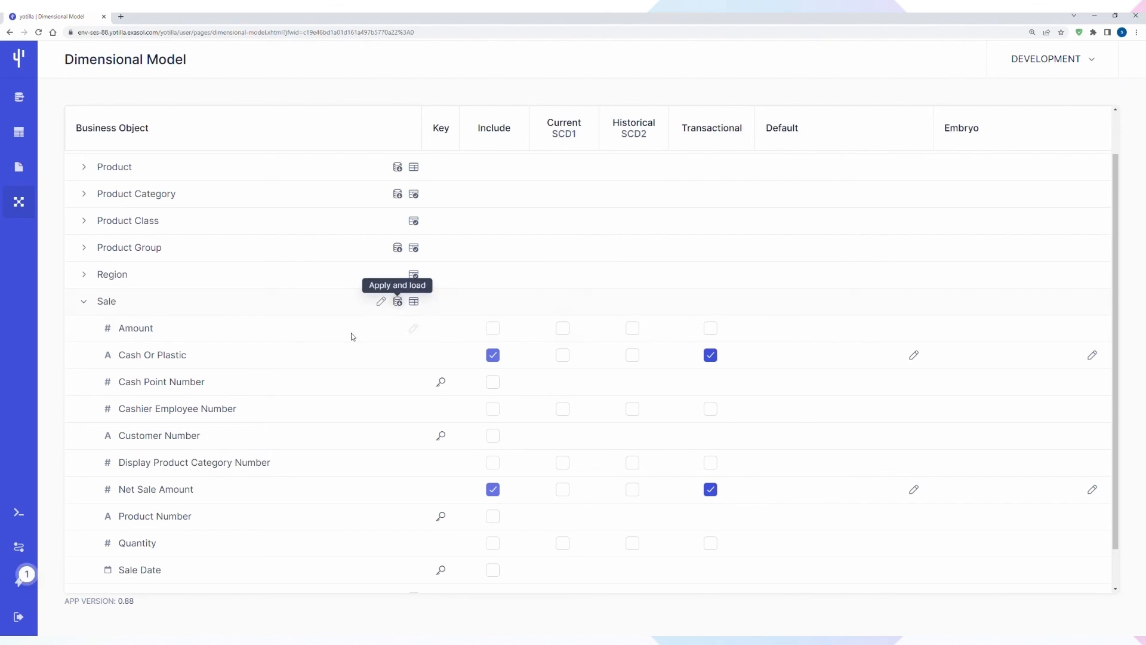